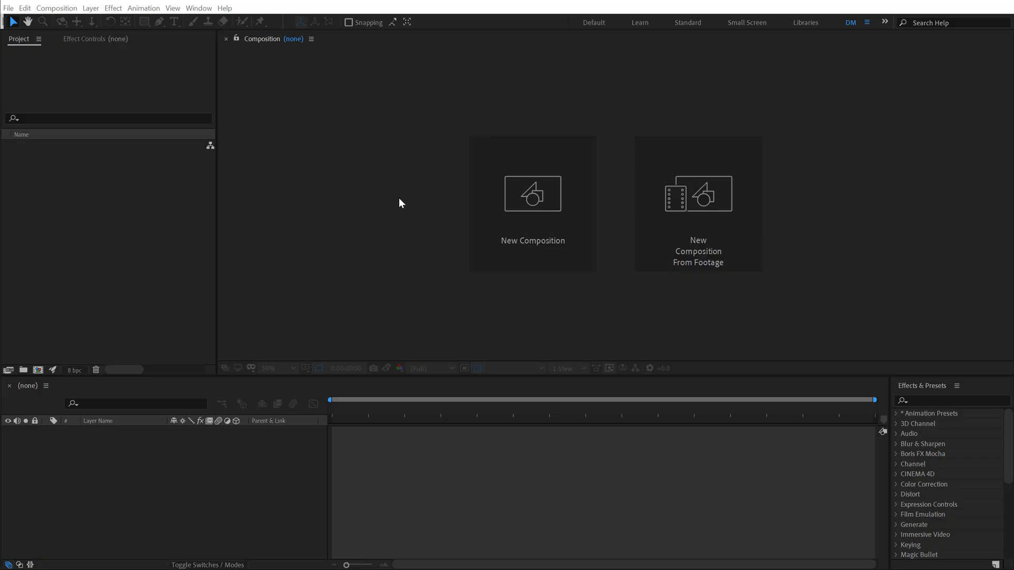
pyautogui.moveTo(391, 162)
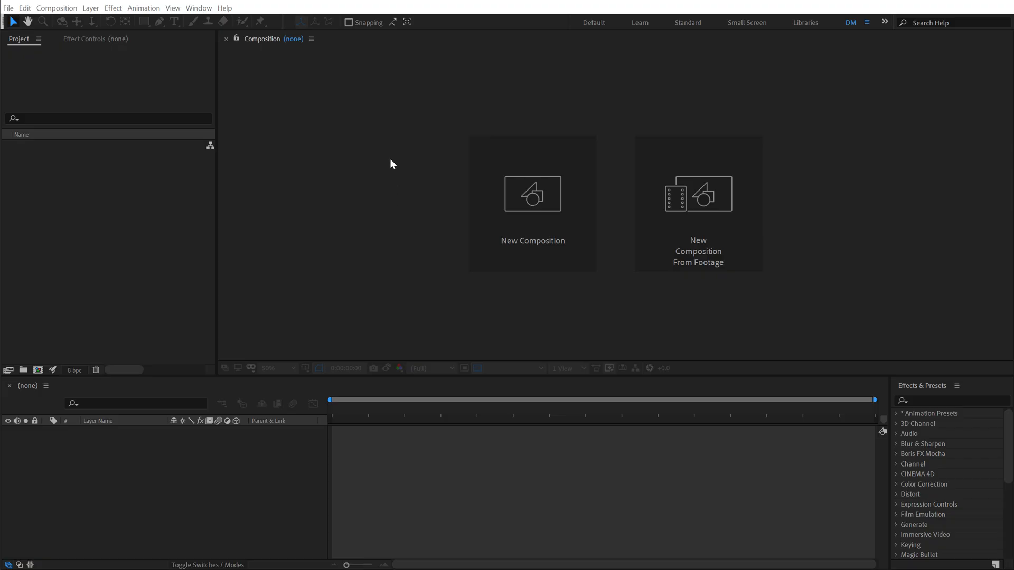
# Step: Create composition BG_01 at 1920×1080, 30 fps, 10 seconds long
pyautogui.click(532, 194)
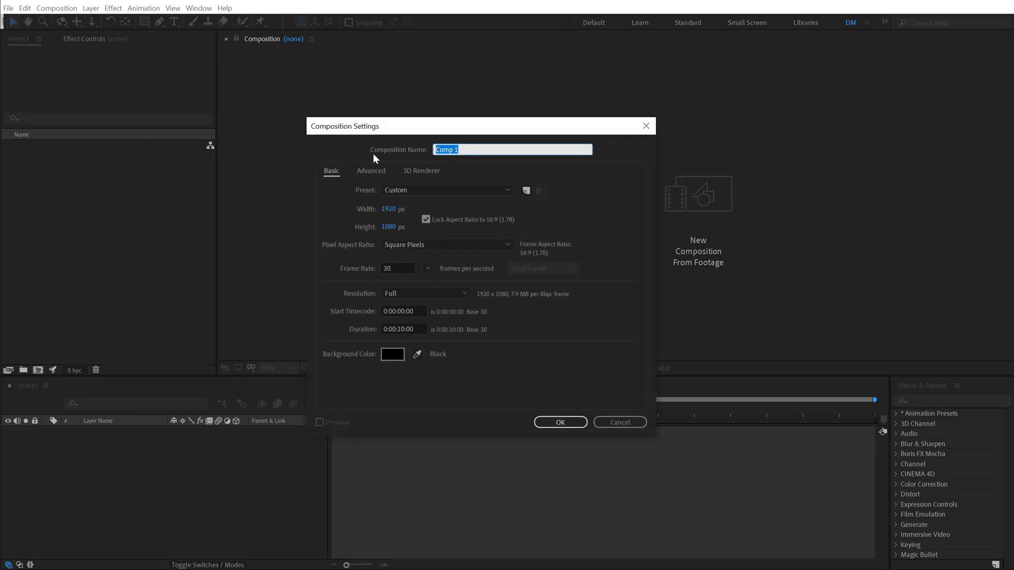
pyautogui.write('BG_')
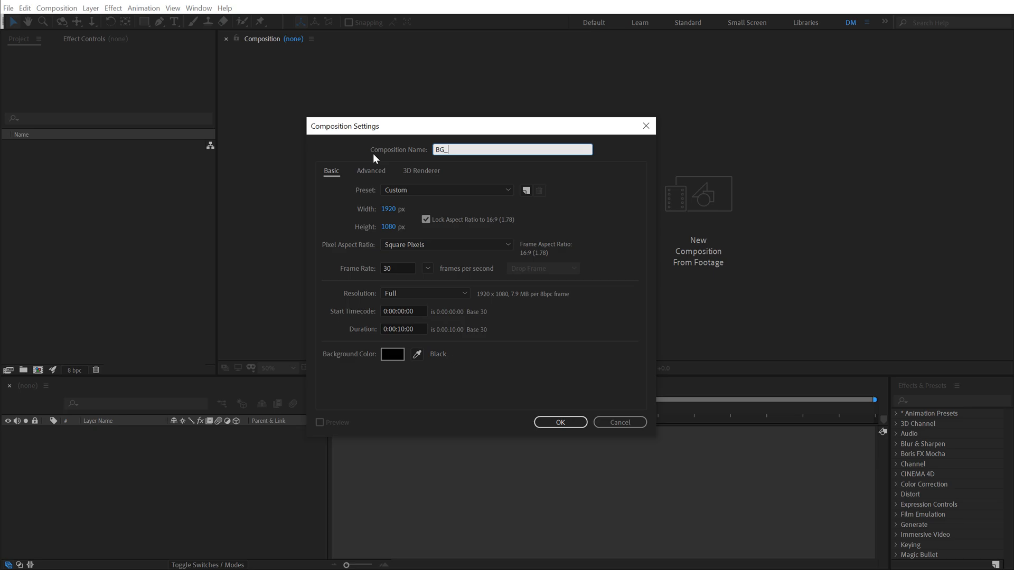
pyautogui.write('01')
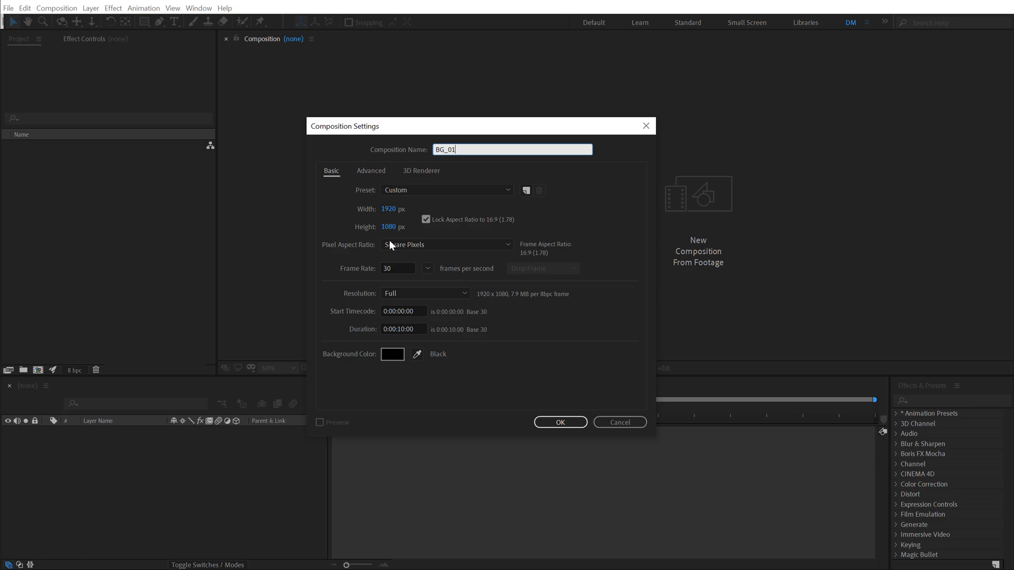
pyautogui.moveTo(416, 328)
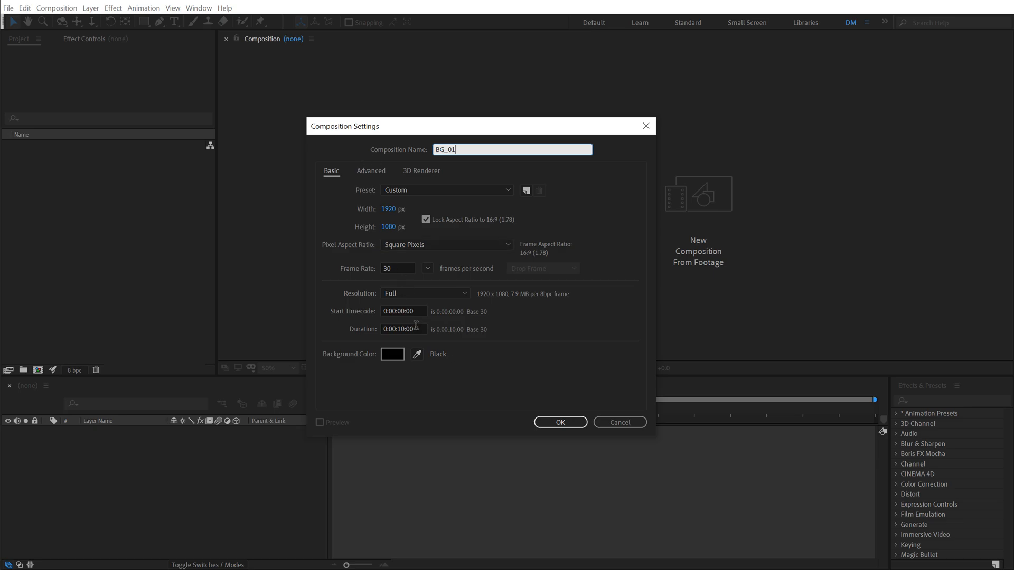
pyautogui.click(560, 423)
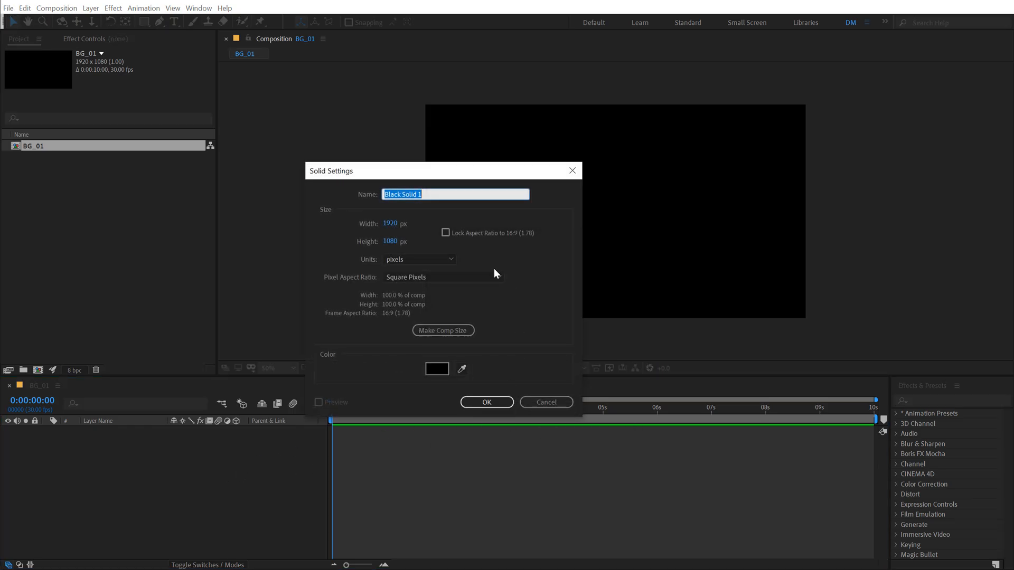
# Step: Create a full-frame solid named BG and apply the Fill effect to it
pyautogui.write('BG')
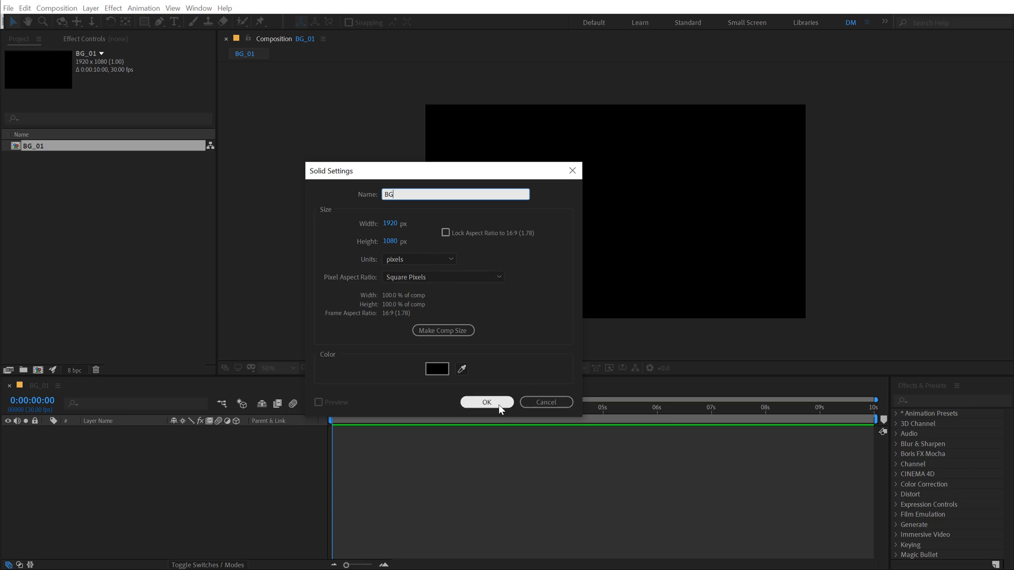
pyautogui.click(486, 401)
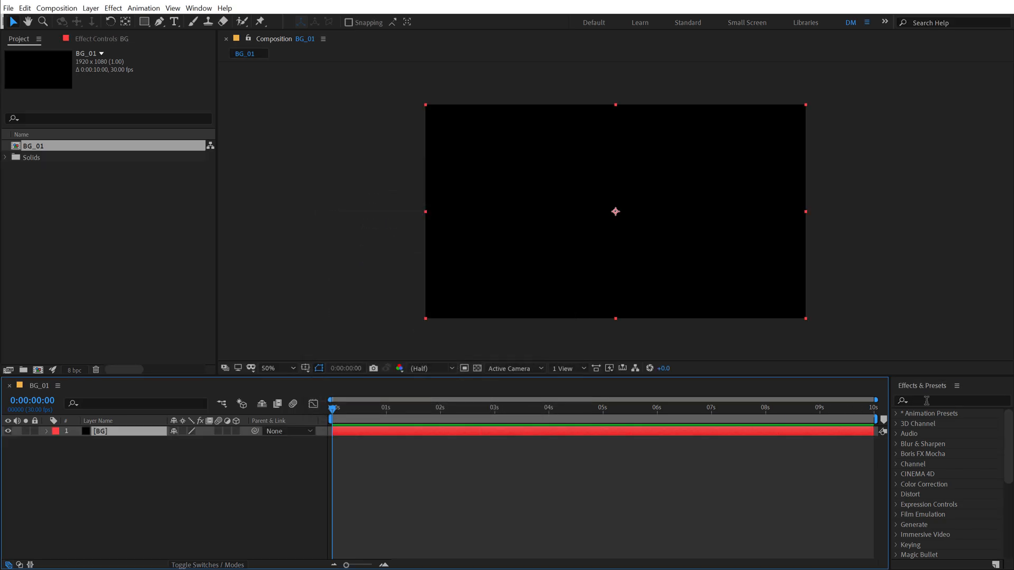
pyautogui.write('fill')
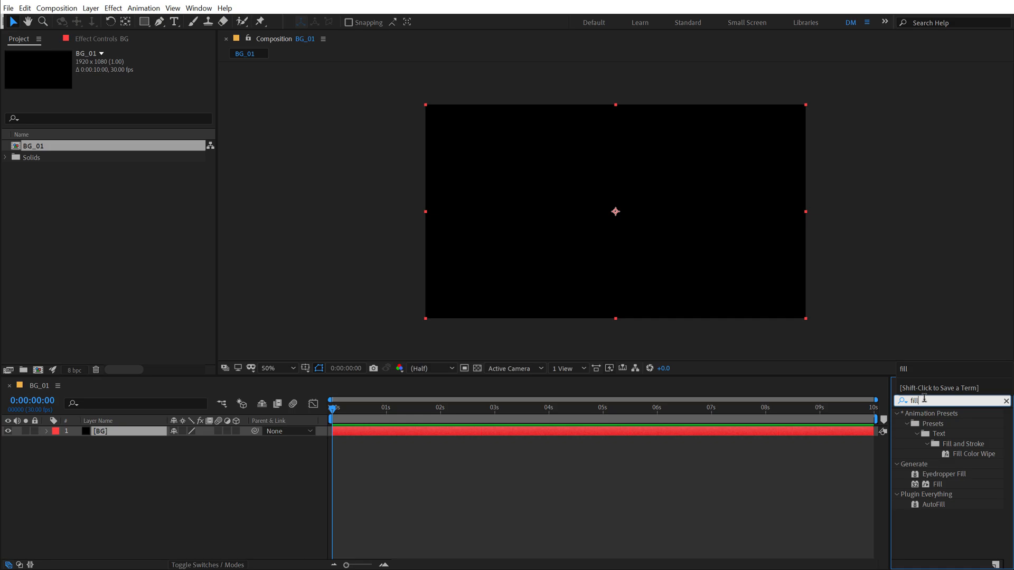
pyautogui.doubleClick(937, 483)
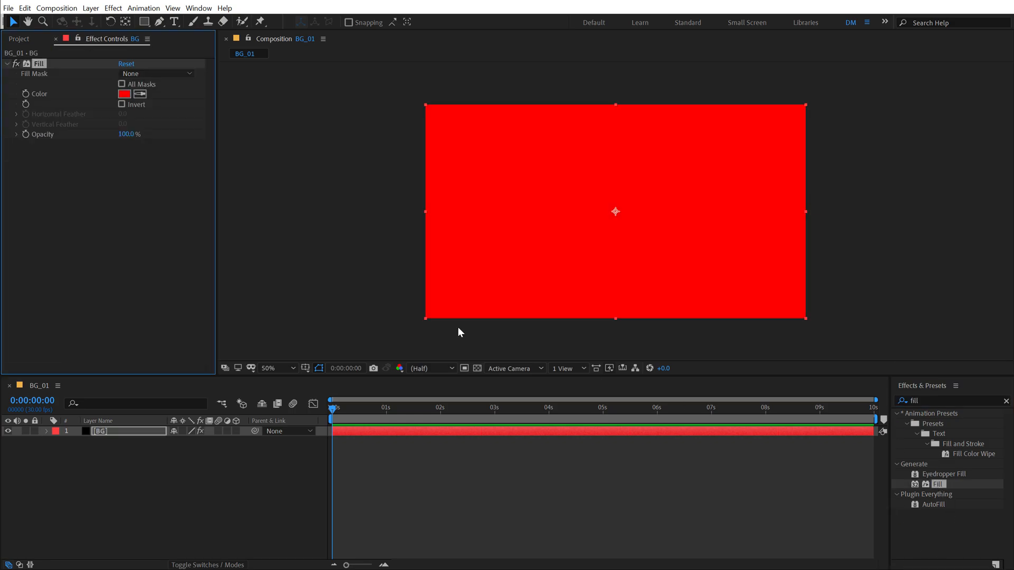
# Step: Set the BG solid's fill colour to dark navy 1A1A59
pyautogui.click(124, 93)
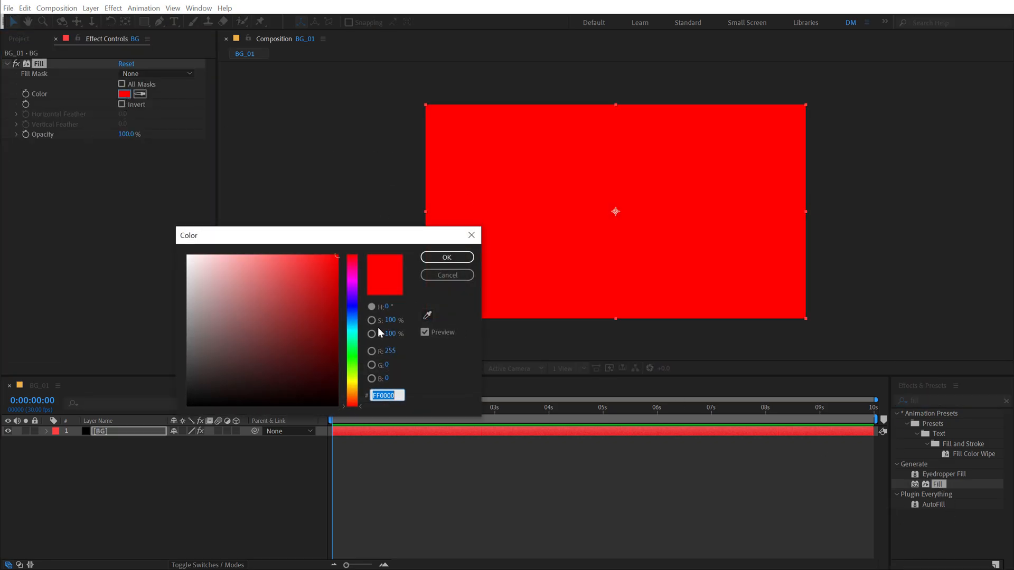
pyautogui.click(324, 335)
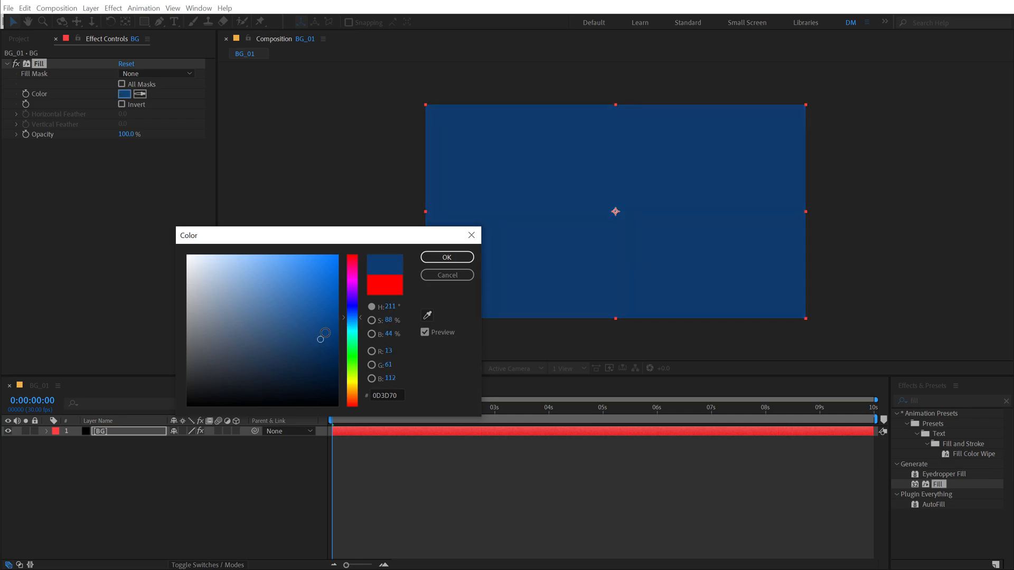
pyautogui.click(319, 304)
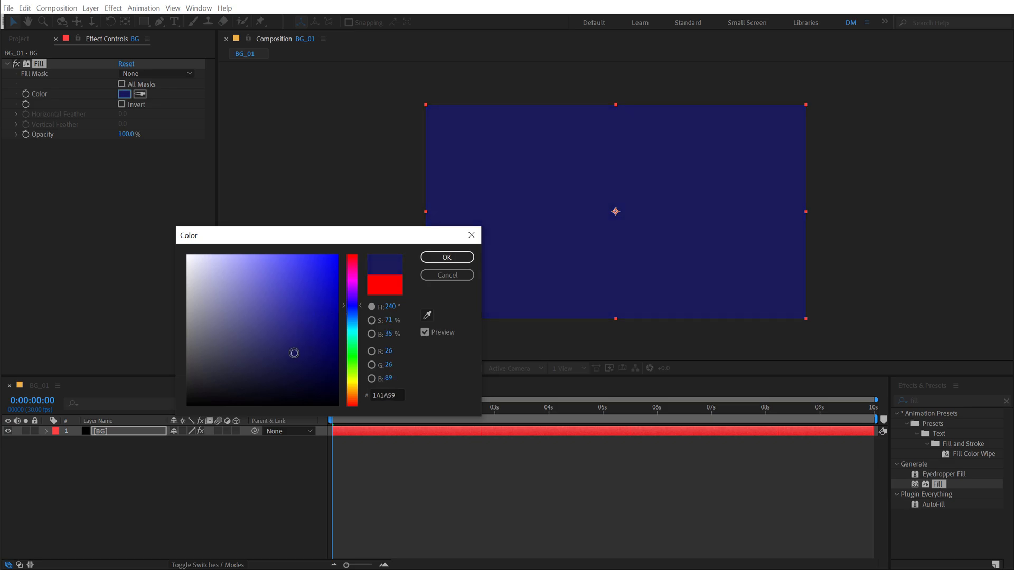
pyautogui.click(446, 257)
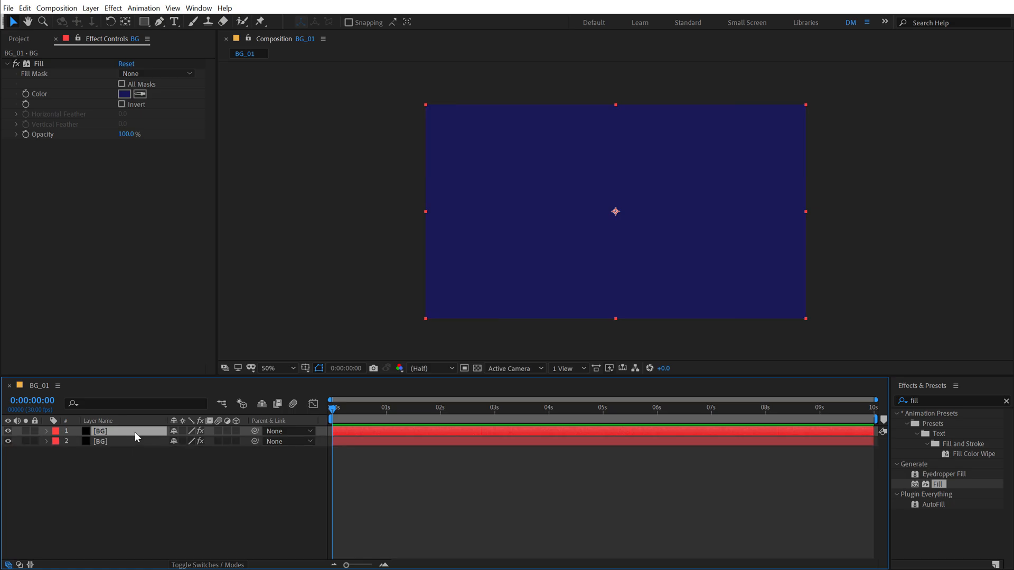
# Step: Recolour the top BG layer's fill to orange-red E04526, leaving the navy copy beneath
pyautogui.click(123, 93)
pyautogui.write('E04526')
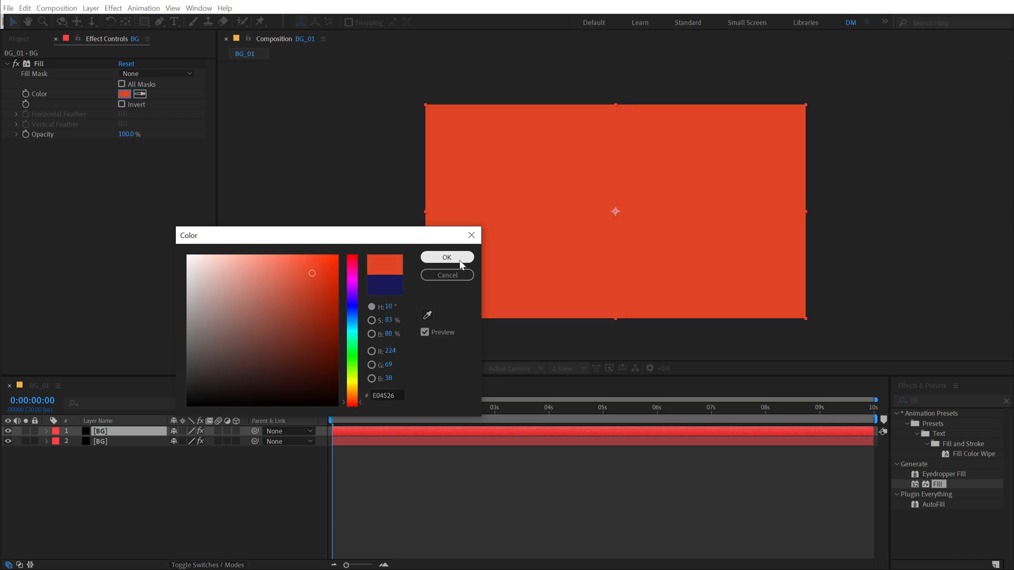
pyautogui.click(447, 257)
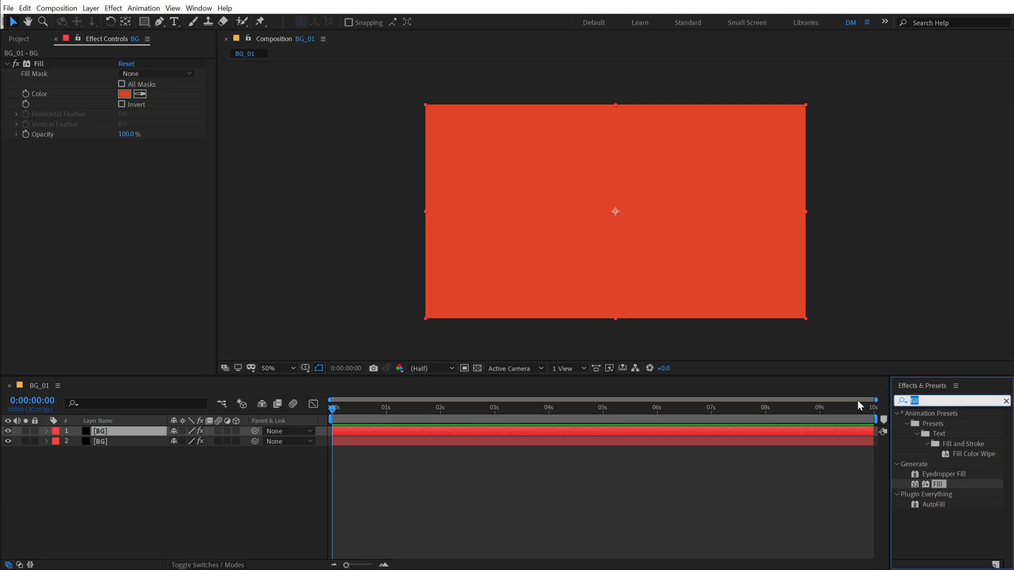
pyautogui.write('vene')
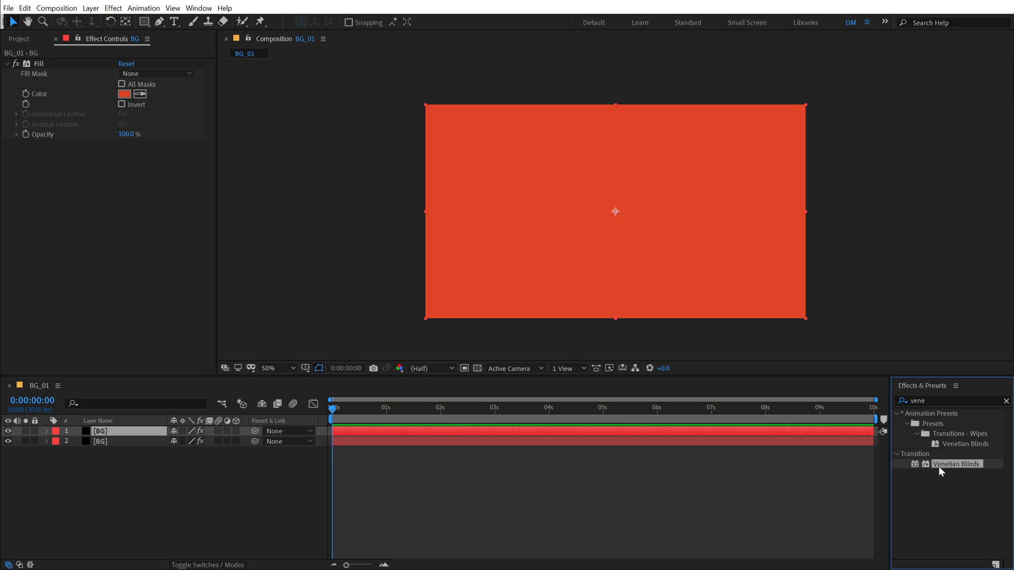
# Step: Apply Venetian Blinds to the orange layer: completion 50%, direction 90°, width 80
pyautogui.doubleClick(955, 464)
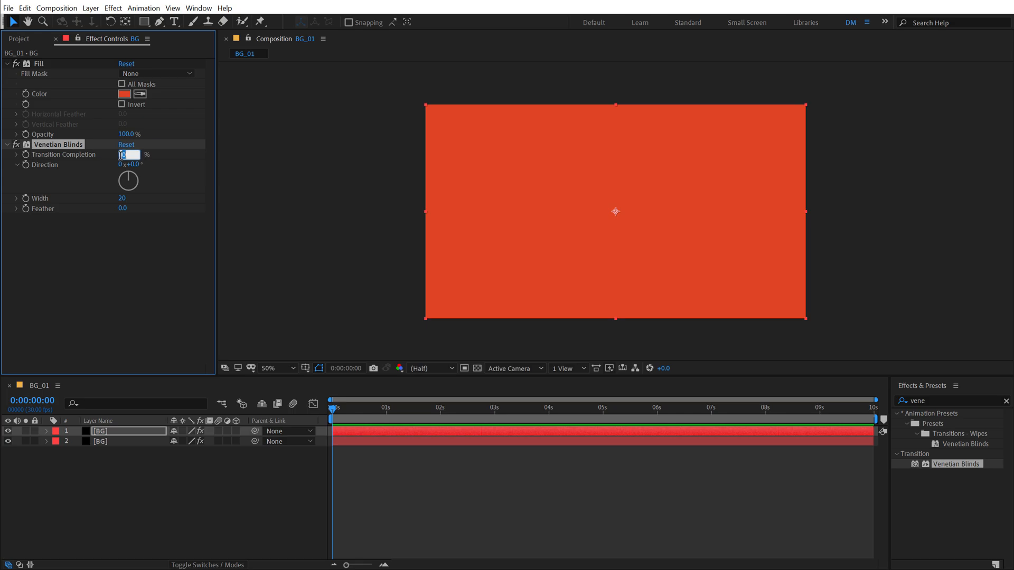
pyautogui.write('50')
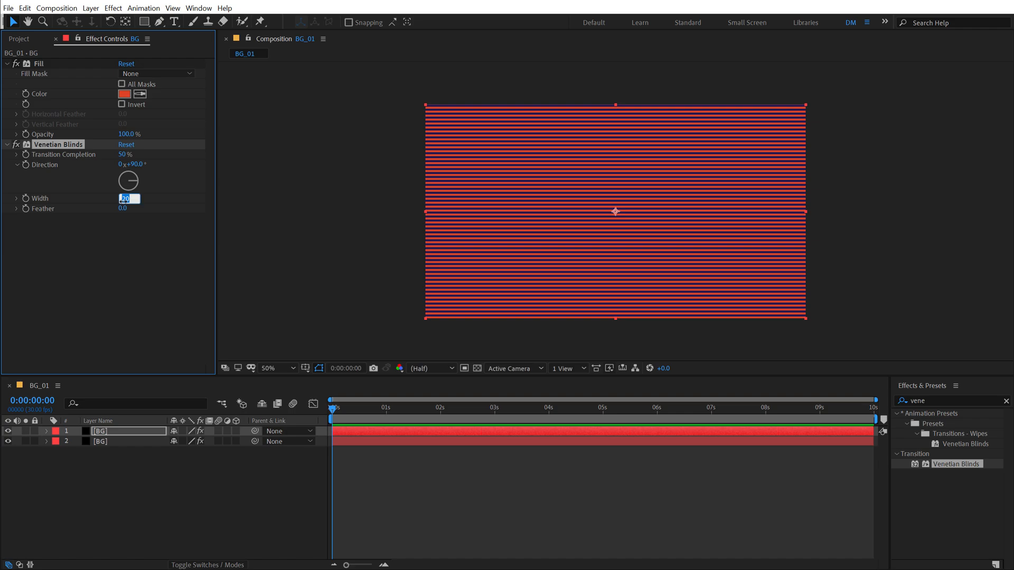
pyautogui.write('80')
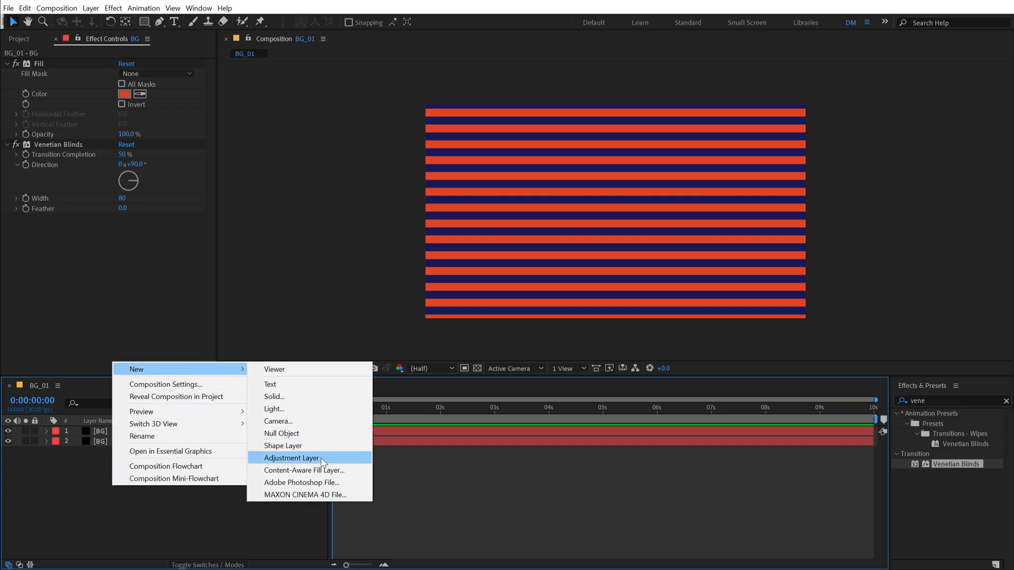
# Step: Add an adjustment layer named Wave above the BG layers and search for the wave effect
pyautogui.click(291, 458)
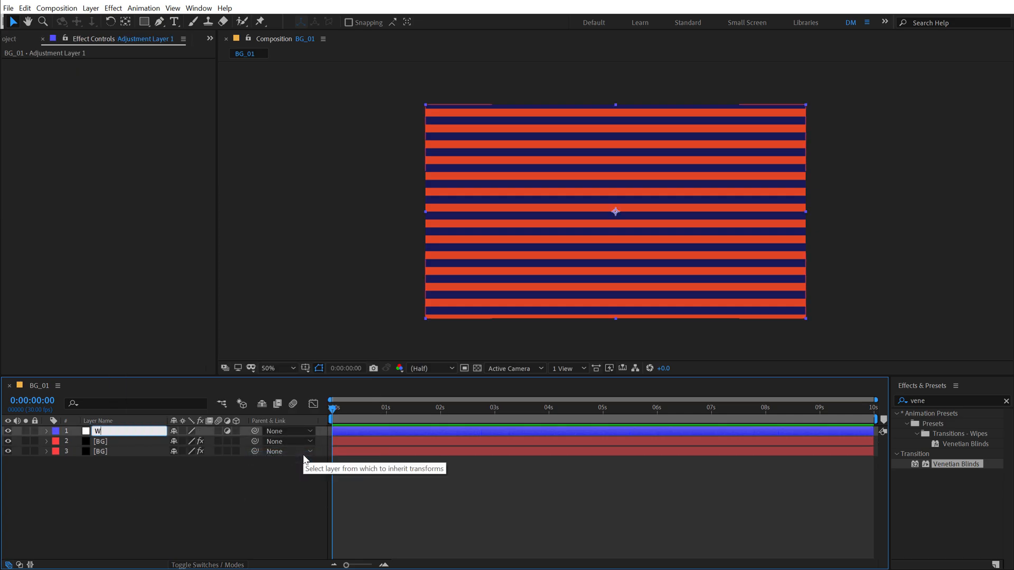
pyautogui.write('Wave')
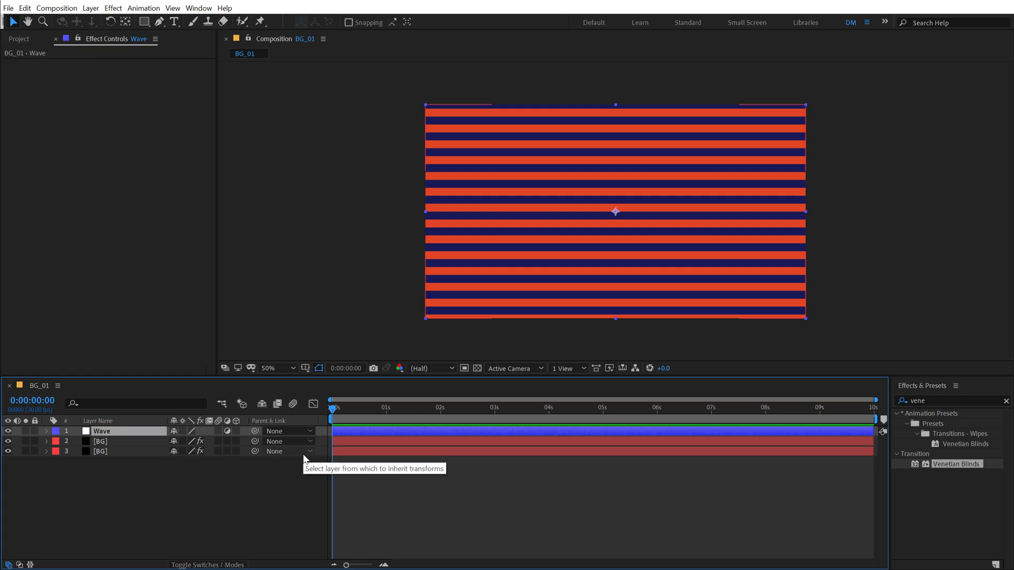
pyautogui.write('w')
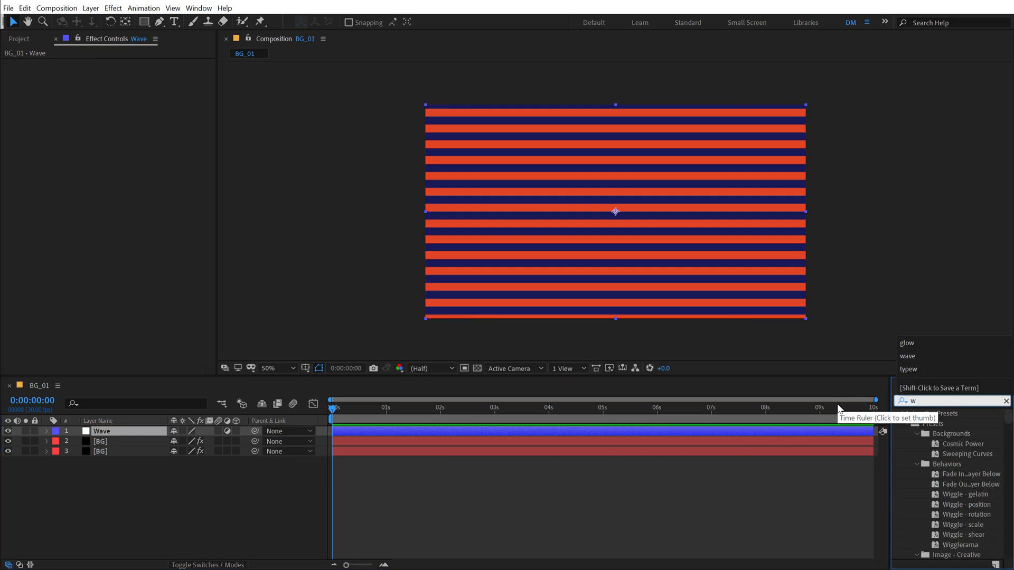
pyautogui.write('ave')
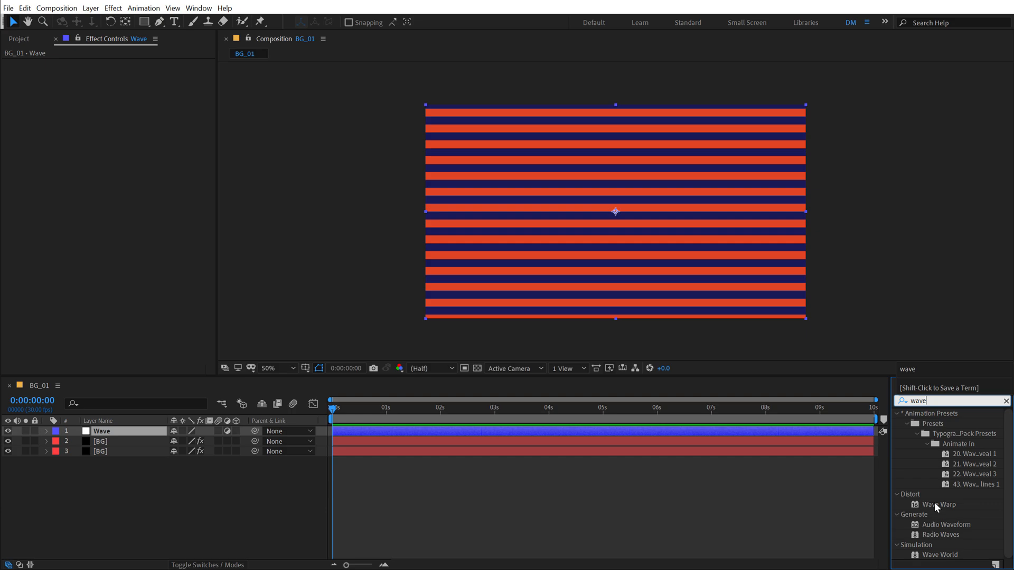
# Step: Set Wave Warp's wave height to 66 and wave width to 350
pyautogui.doubleClick(940, 504)
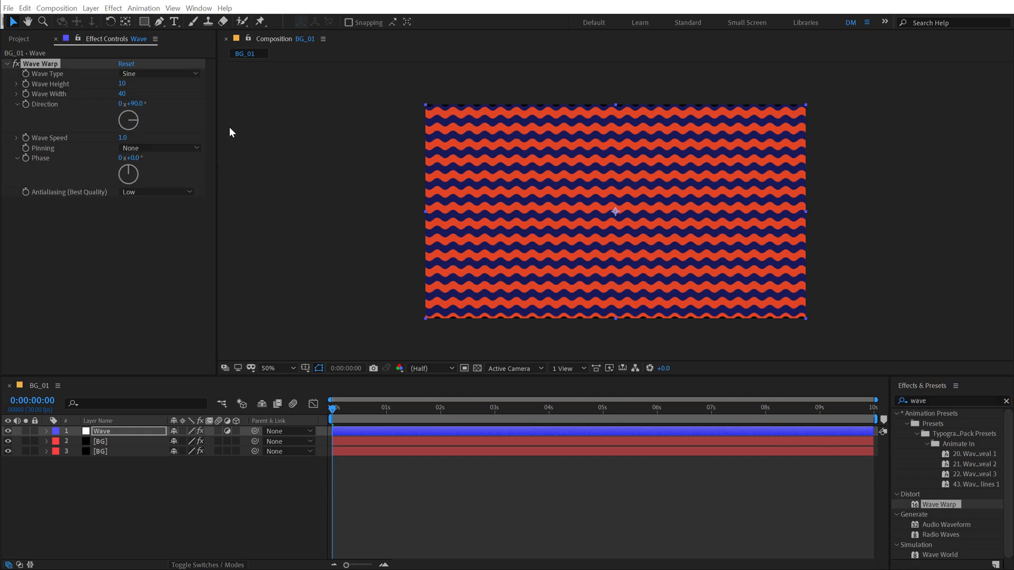
pyautogui.moveTo(110, 127)
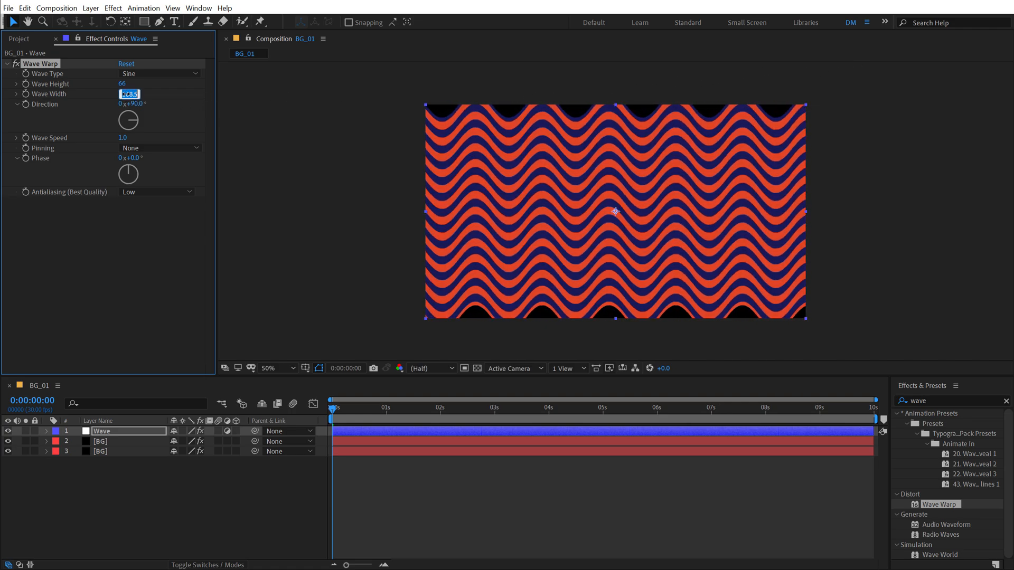
pyautogui.write('350')
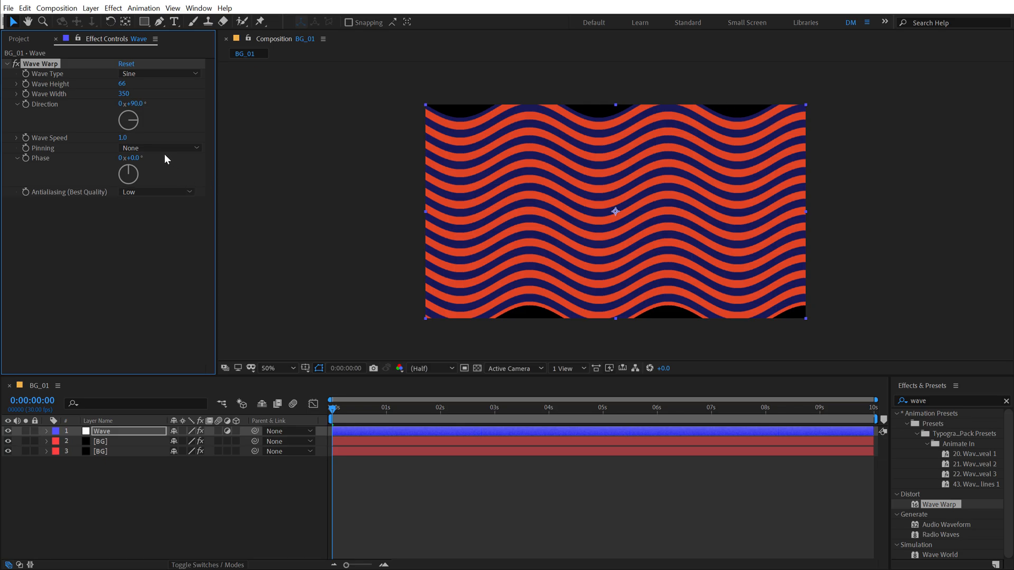
# Step: Set Wave Warp pinning to All Edges so the frame border stays straight
pyautogui.click(158, 147)
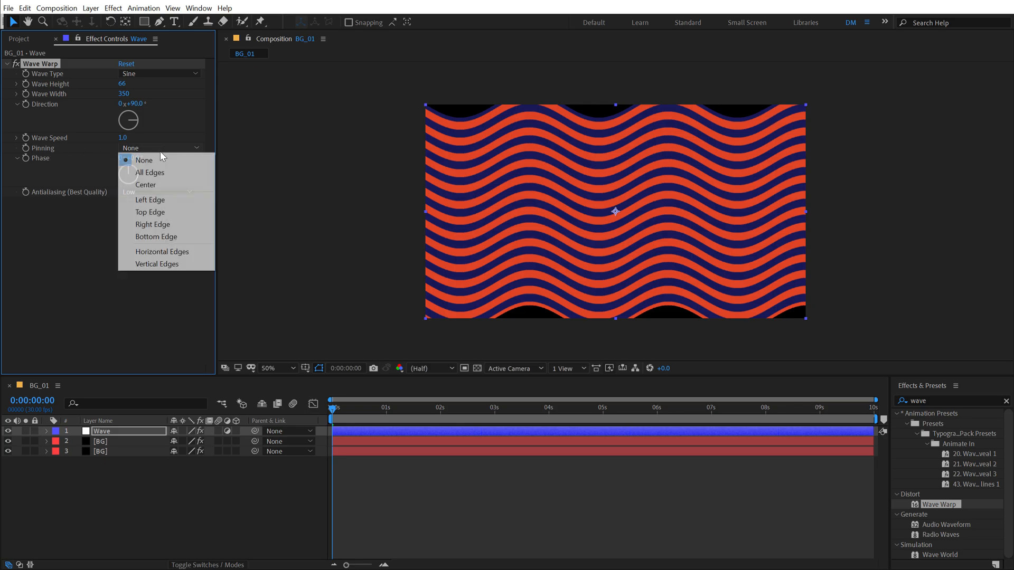
pyautogui.click(150, 172)
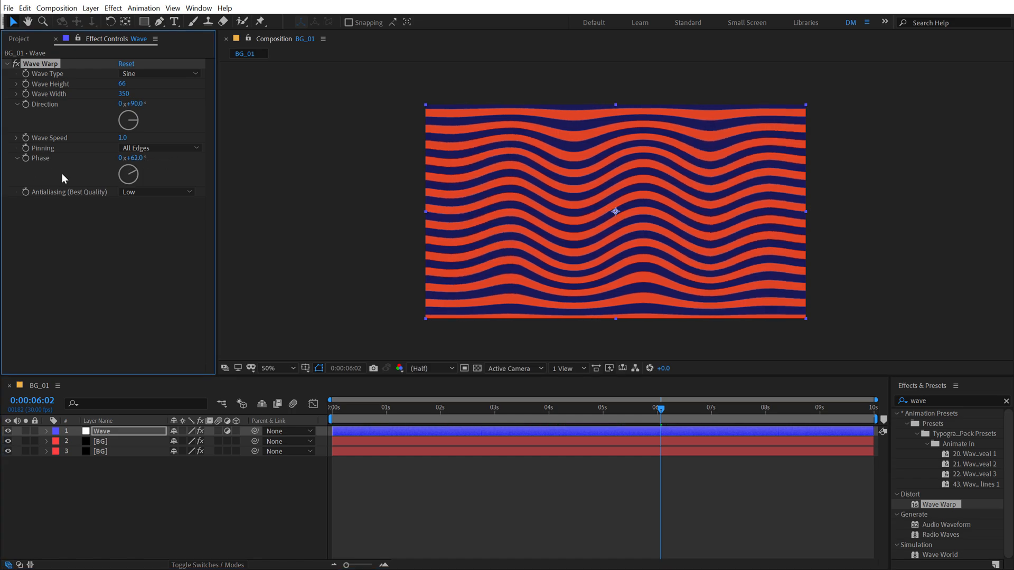
# Step: Raise the wave height to 138 and set the wave direction to 90°
pyautogui.moveTo(128, 119); pyautogui.dragTo(136, 113)
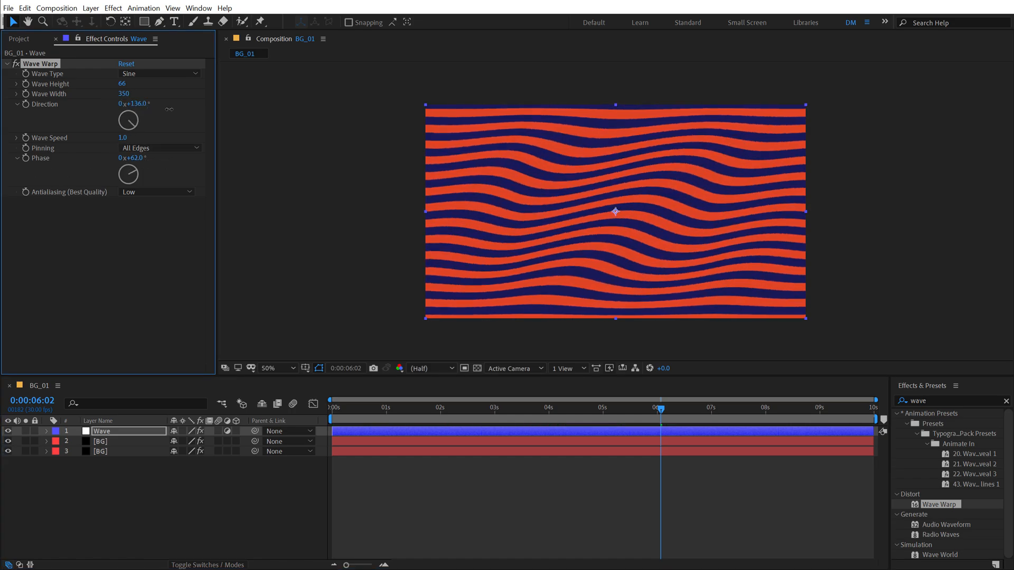
pyautogui.moveTo(129, 105); pyautogui.dragTo(139, 102)
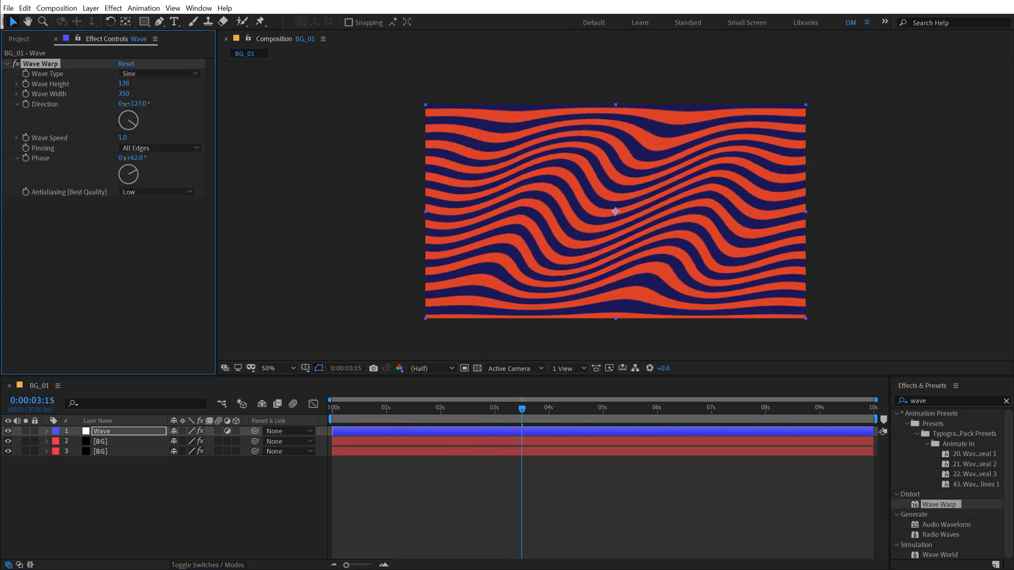
pyautogui.moveTo(133, 104); pyautogui.dragTo(128, 116)
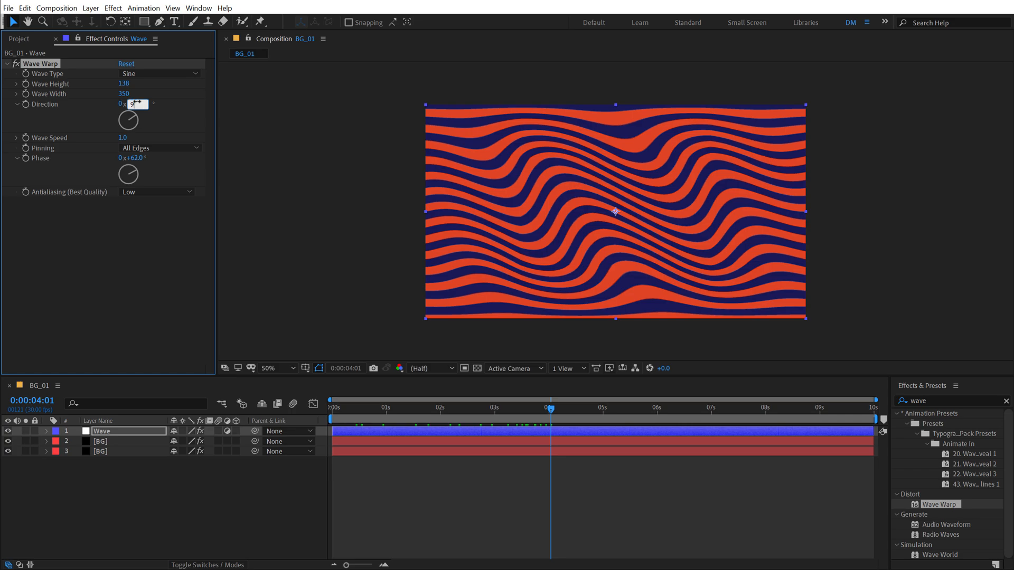
pyautogui.write('90.0 °')
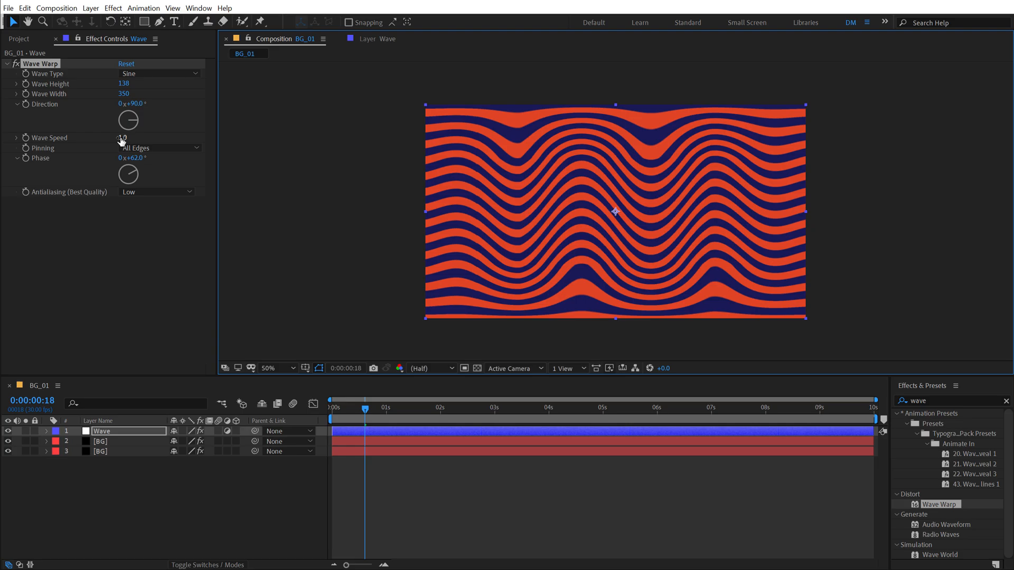
# Step: Slow the wave speed to 0.5 and angle the wave direction to 154°
pyautogui.click(121, 137)
pyautogui.write('0.5')
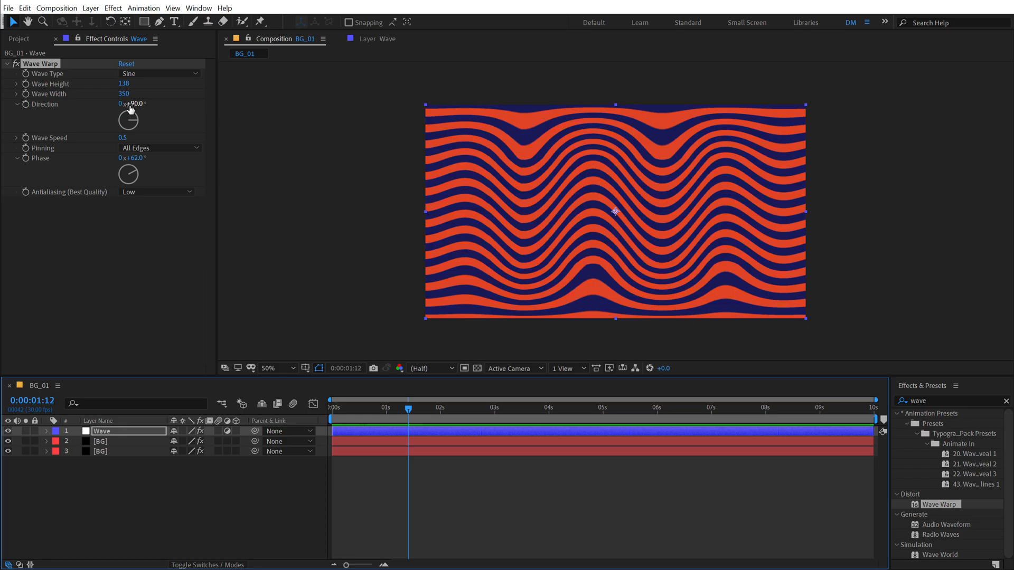
pyautogui.moveTo(128, 119); pyautogui.dragTo(137, 118)
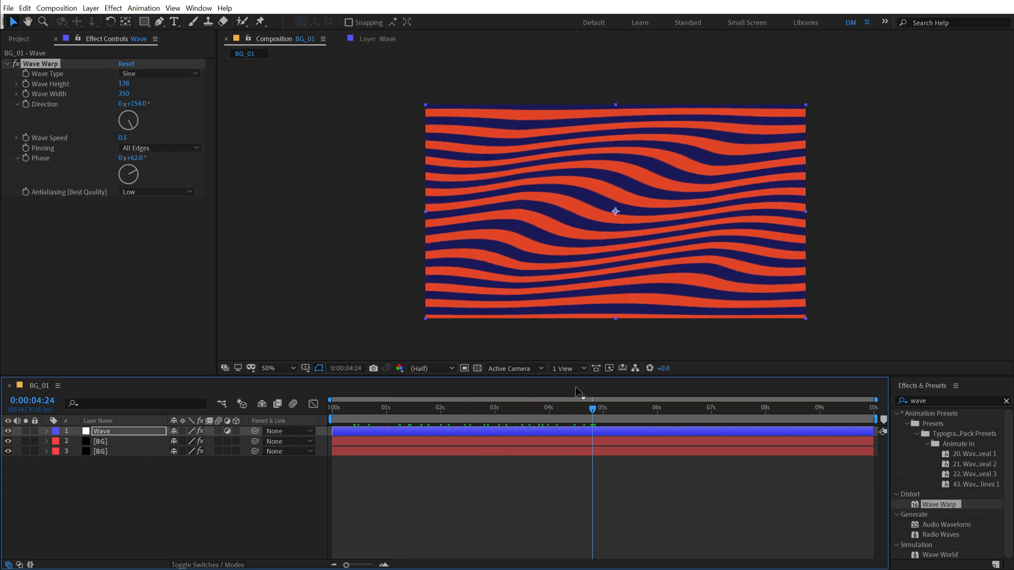
pyautogui.click(21, 38)
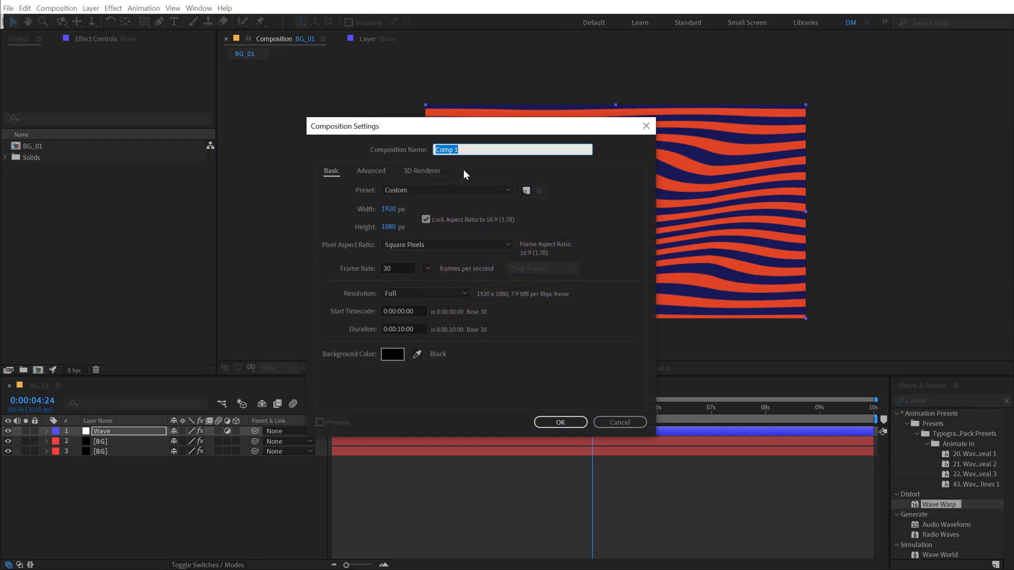
# Step: Create composition BG_02 with a full-frame black solid named Layer_01
pyautogui.write('BG_02')
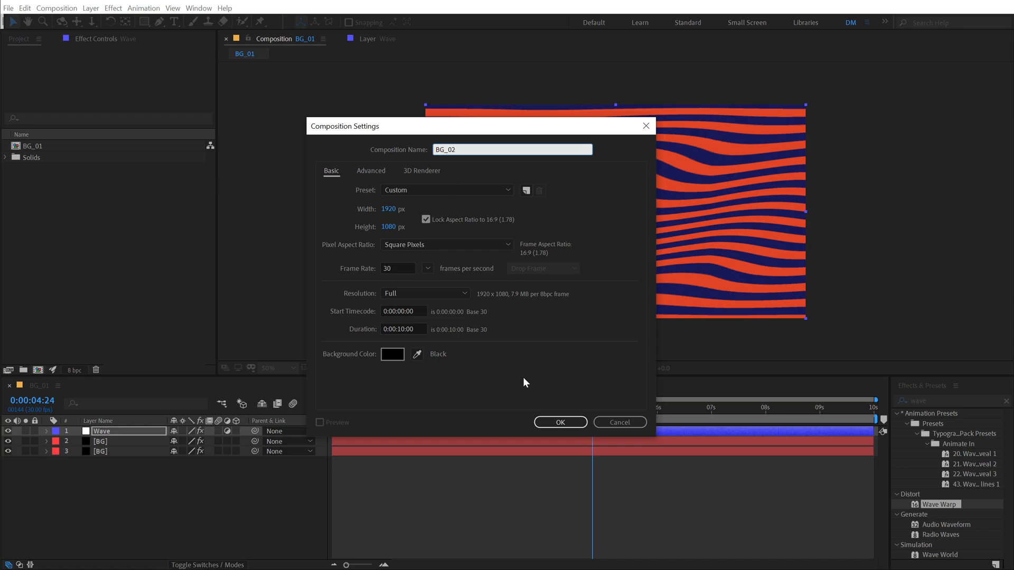
pyautogui.click(560, 422)
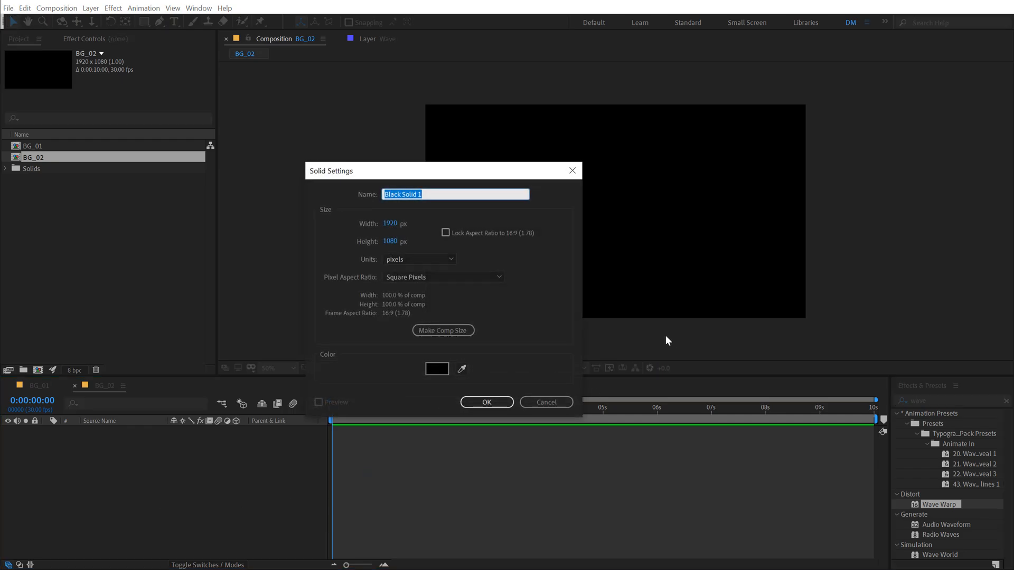
pyautogui.write('L')
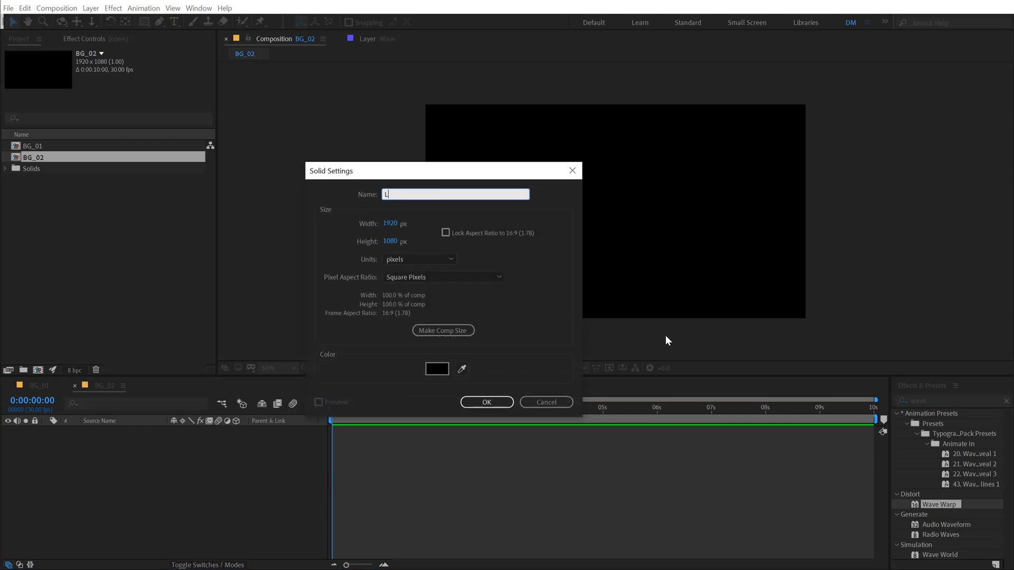
pyautogui.write('ayer_0')
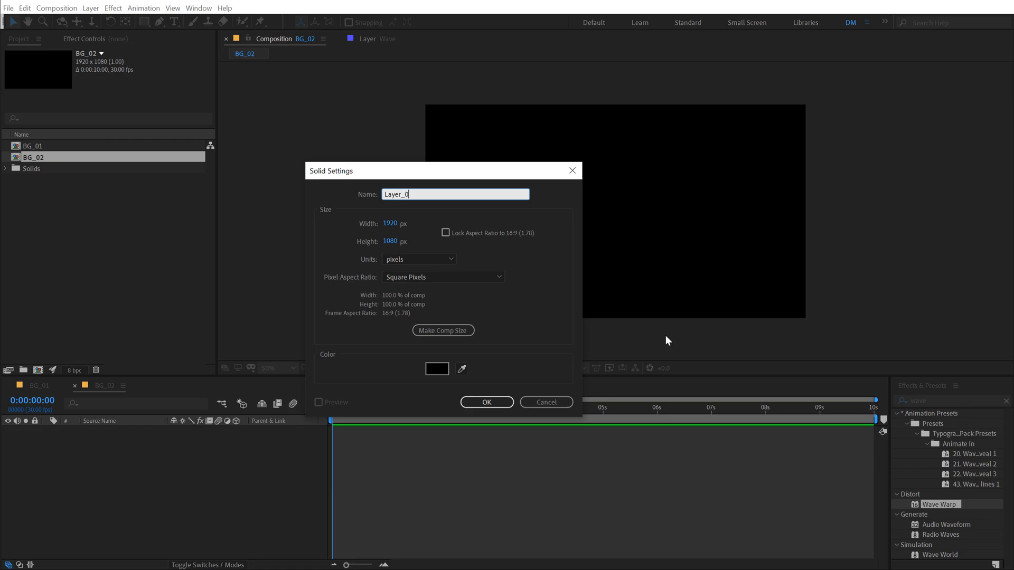
pyautogui.click(486, 402)
pyautogui.write('f')
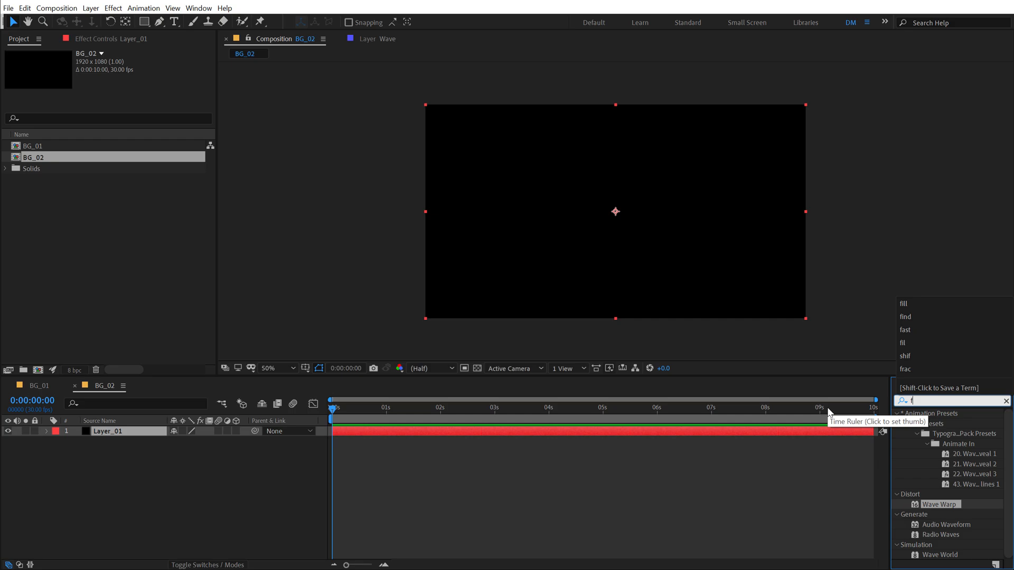
# Step: Fill Layer_01 with deep purple #6B18BC via the Fill effect
pyautogui.write('ill')
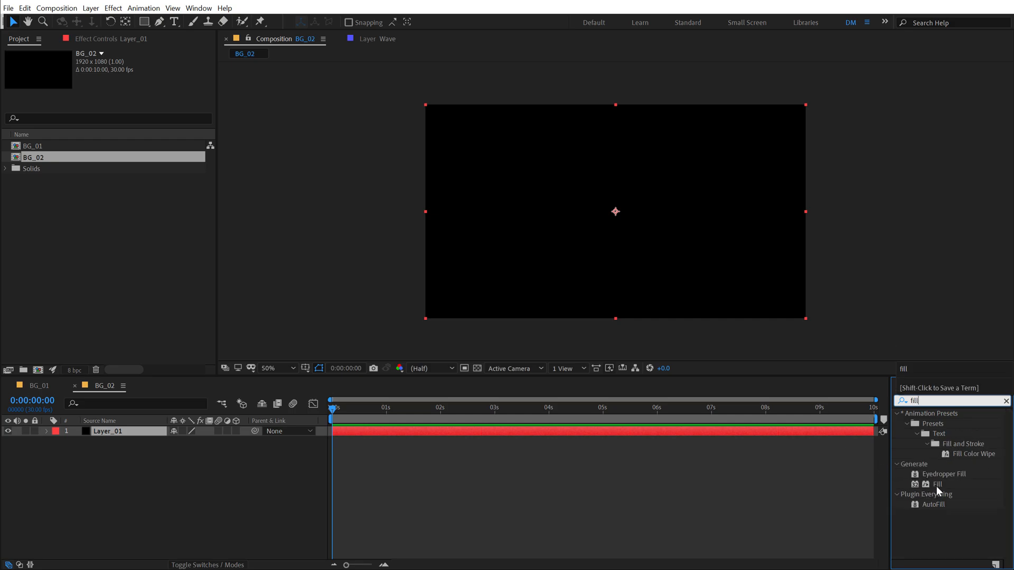
pyautogui.doubleClick(936, 484)
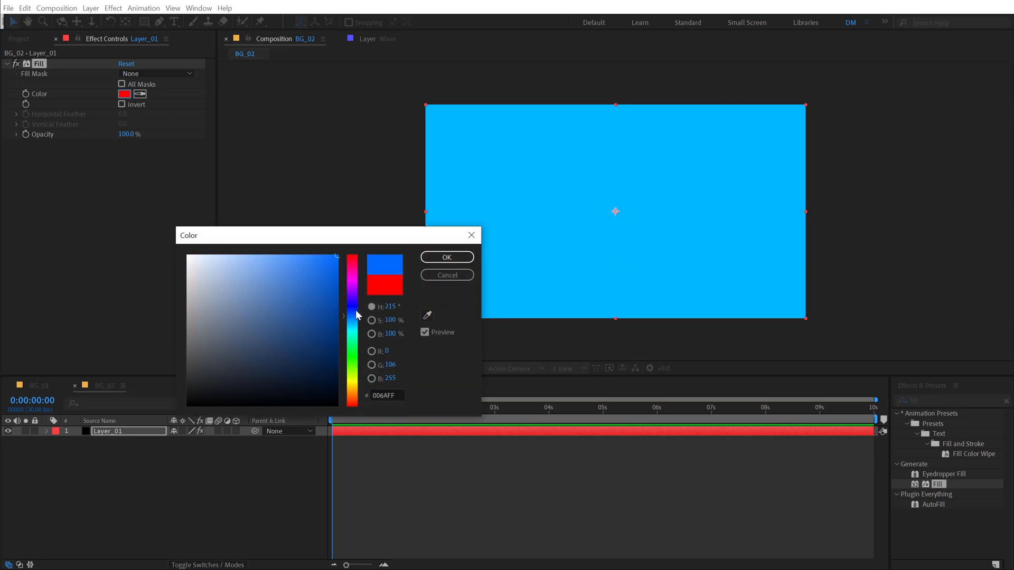
pyautogui.moveTo(350, 314); pyautogui.dragTo(351, 297)
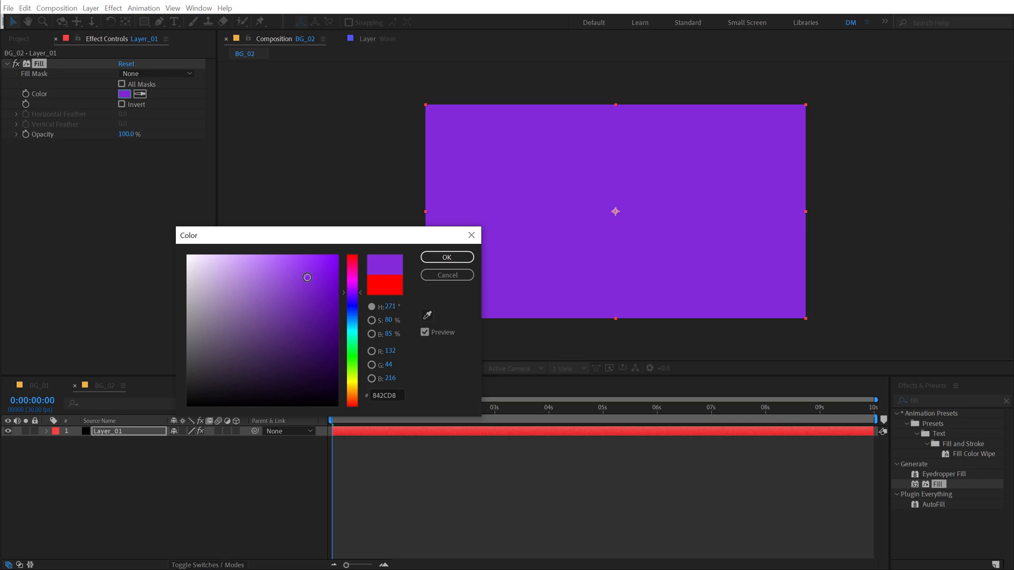
pyautogui.moveTo(306, 276); pyautogui.dragTo(317, 293)
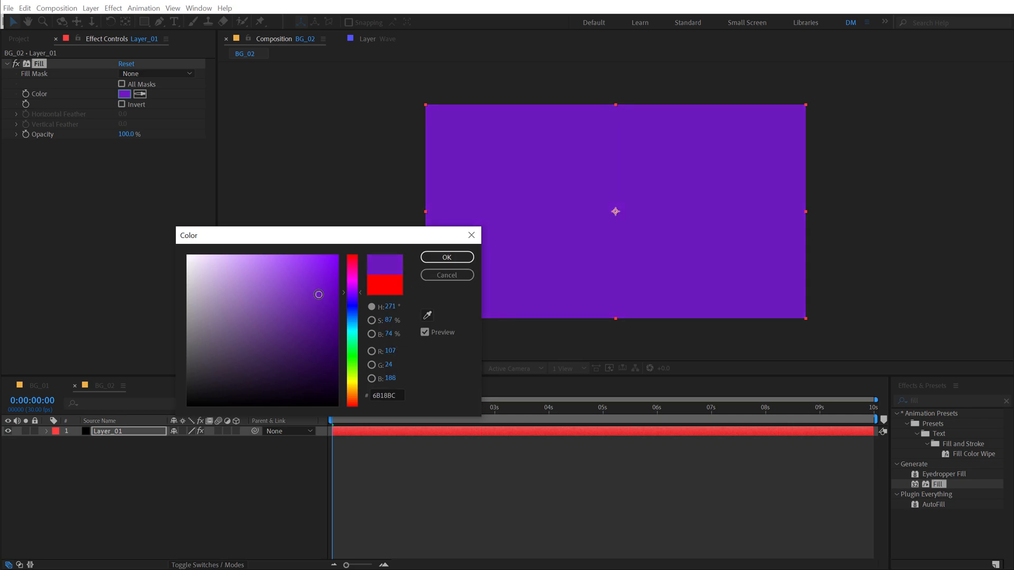
pyautogui.click(447, 256)
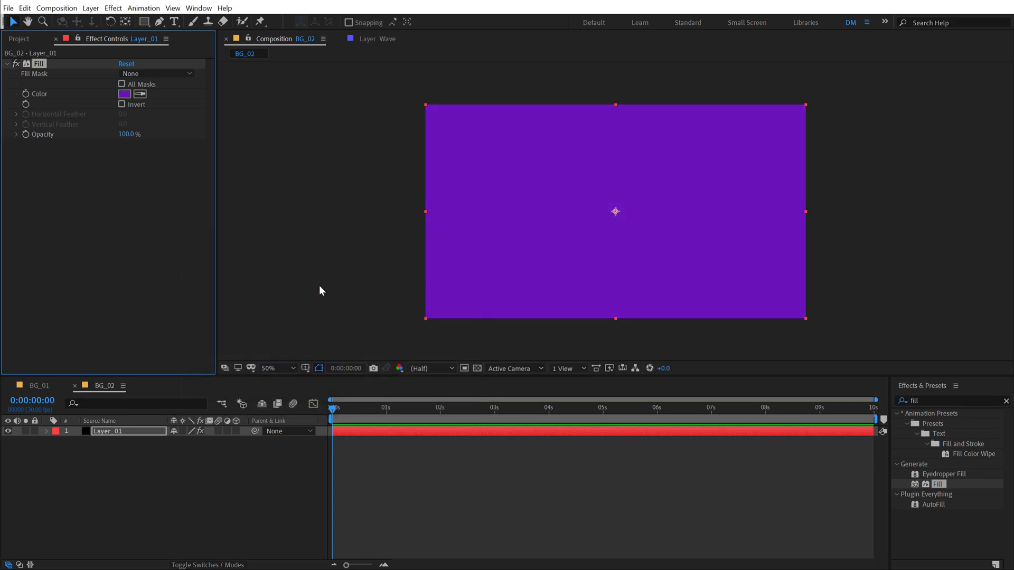
pyautogui.click(924, 401)
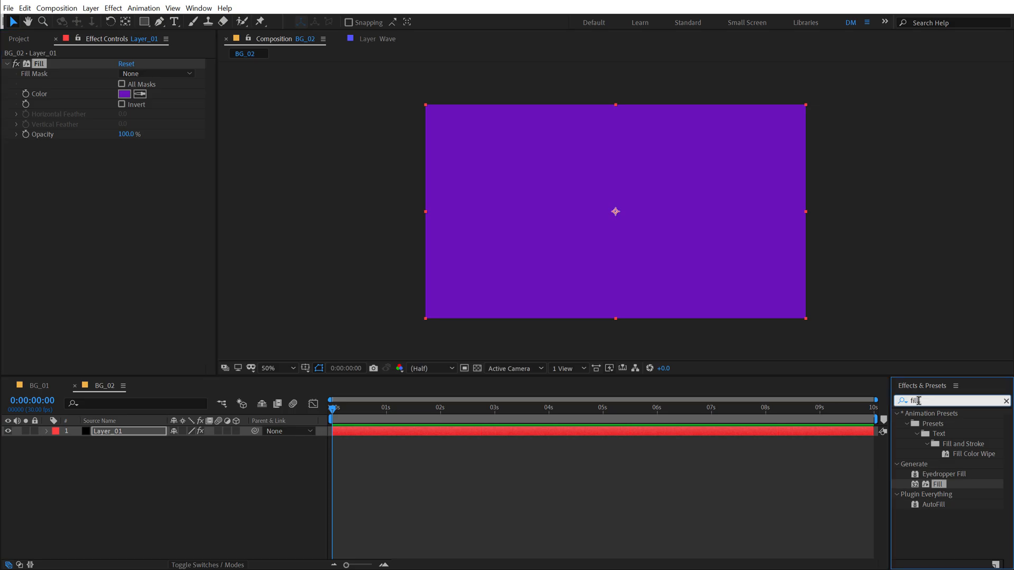
# Step: Apply Radial Wipe to Layer_01 at 90% Transition Completion with the Wipe Center at the bottom centre
pyautogui.write('radia')
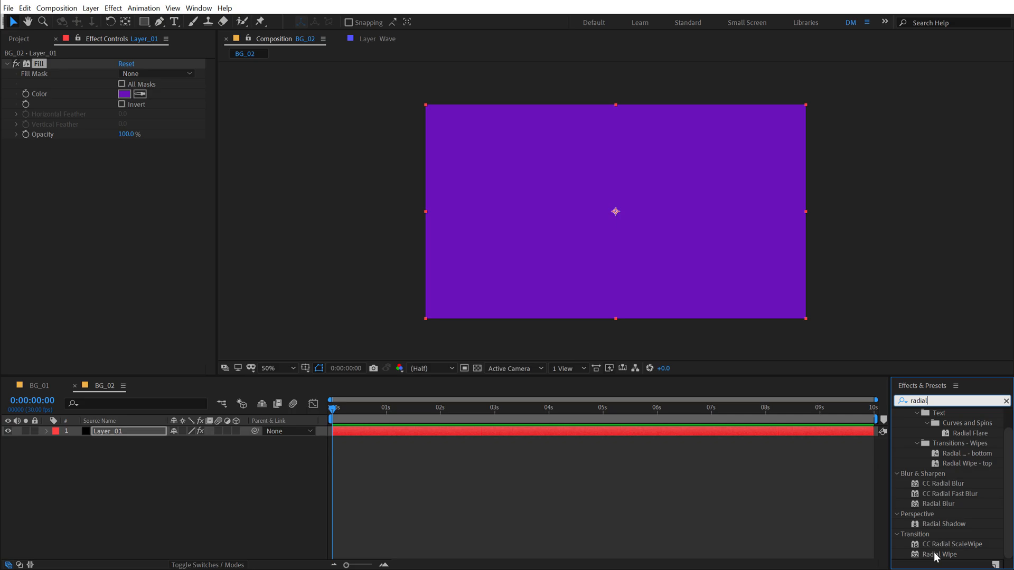
pyautogui.doubleClick(937, 556)
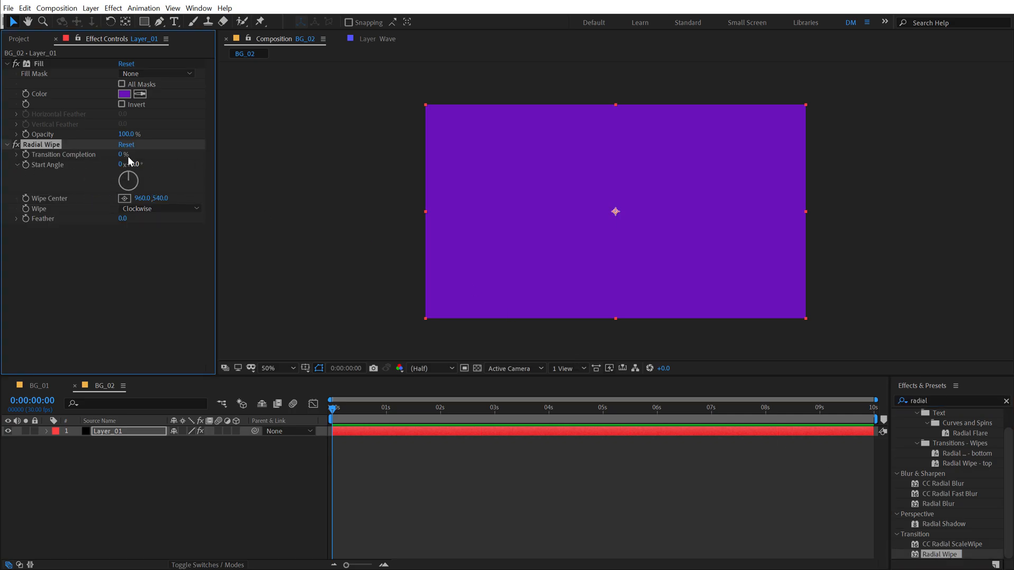
pyautogui.doubleClick(121, 155)
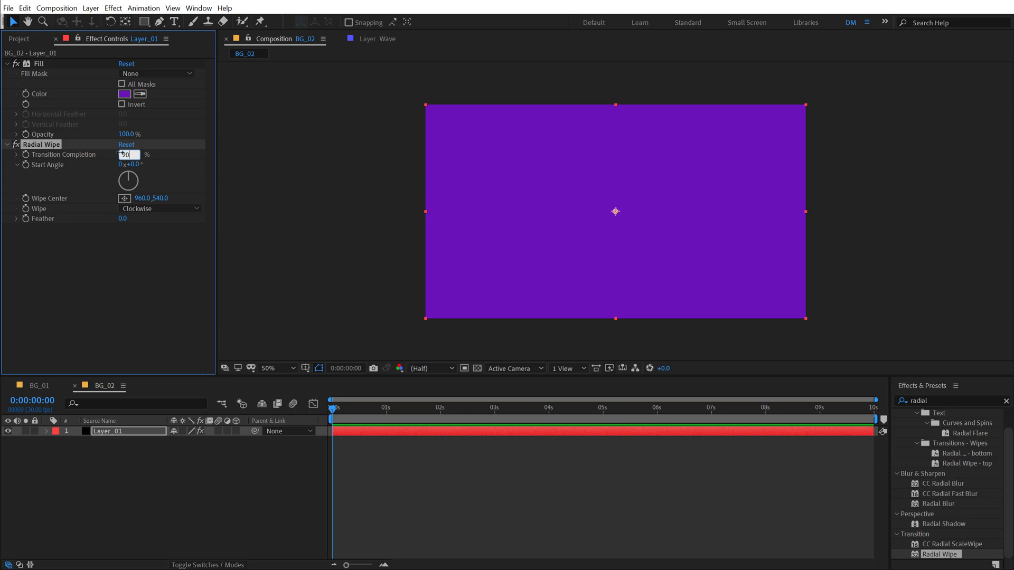
pyautogui.write('90')
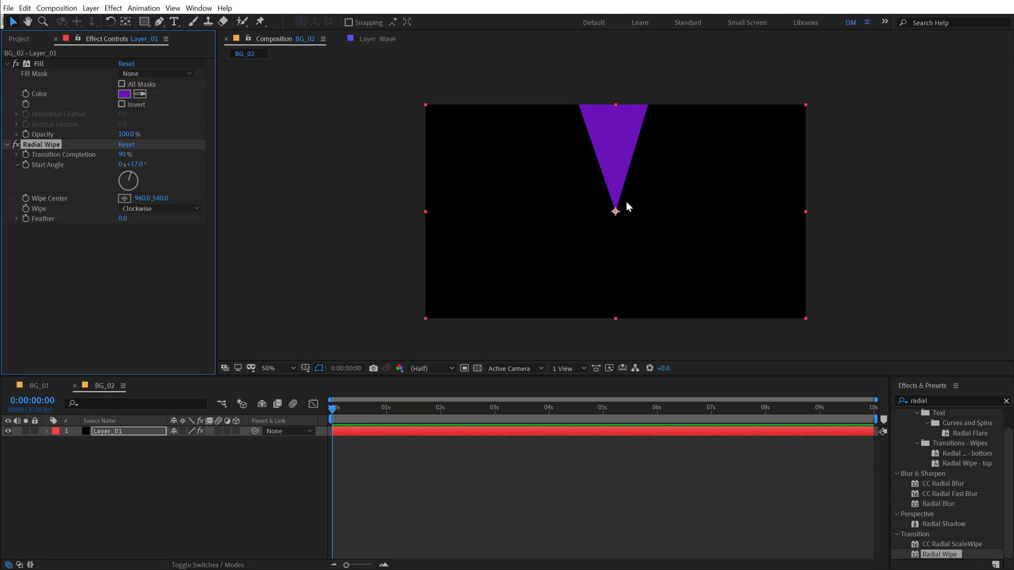
pyautogui.moveTo(615, 210); pyautogui.dragTo(614, 278)
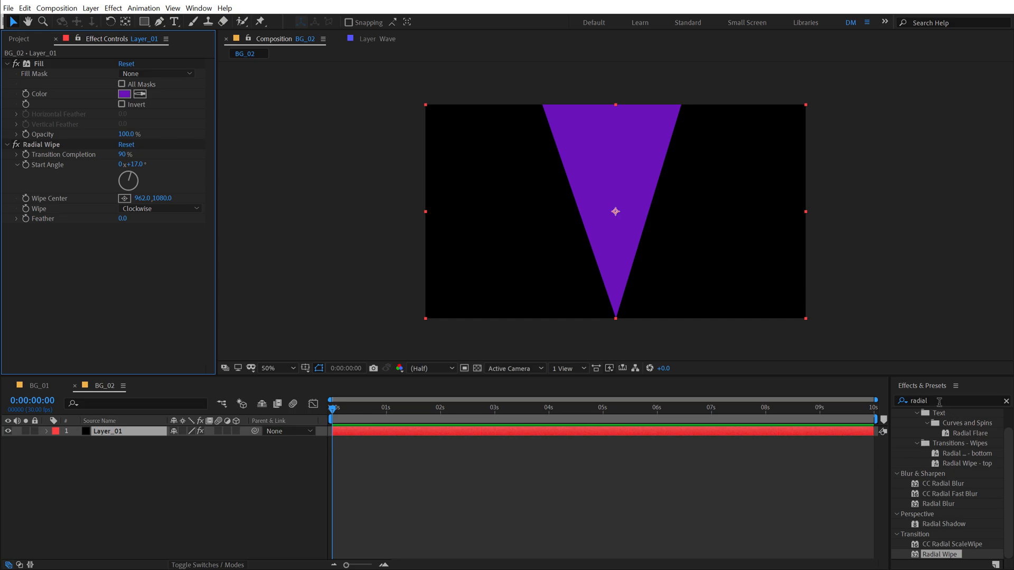
# Step: Apply Turbulent Displace to the wedge with Amount 85 and Size 413
pyautogui.write('turb')
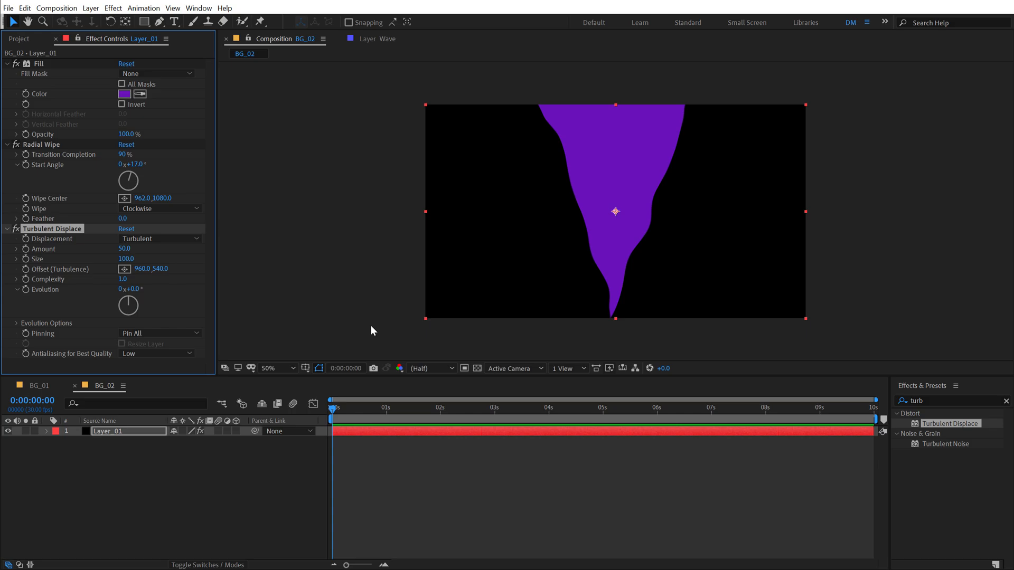
pyautogui.moveTo(55, 269)
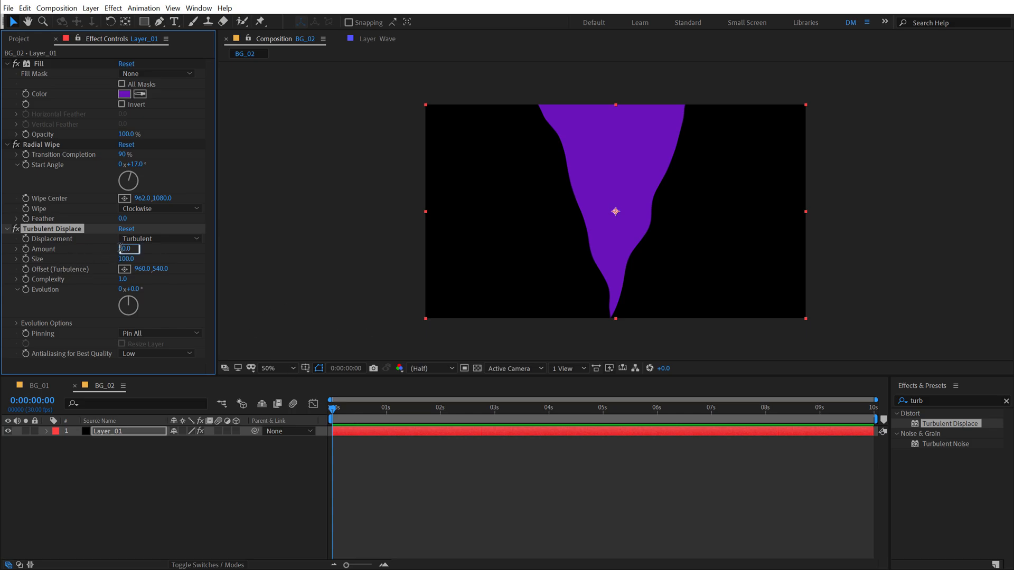
pyautogui.write('5.0')
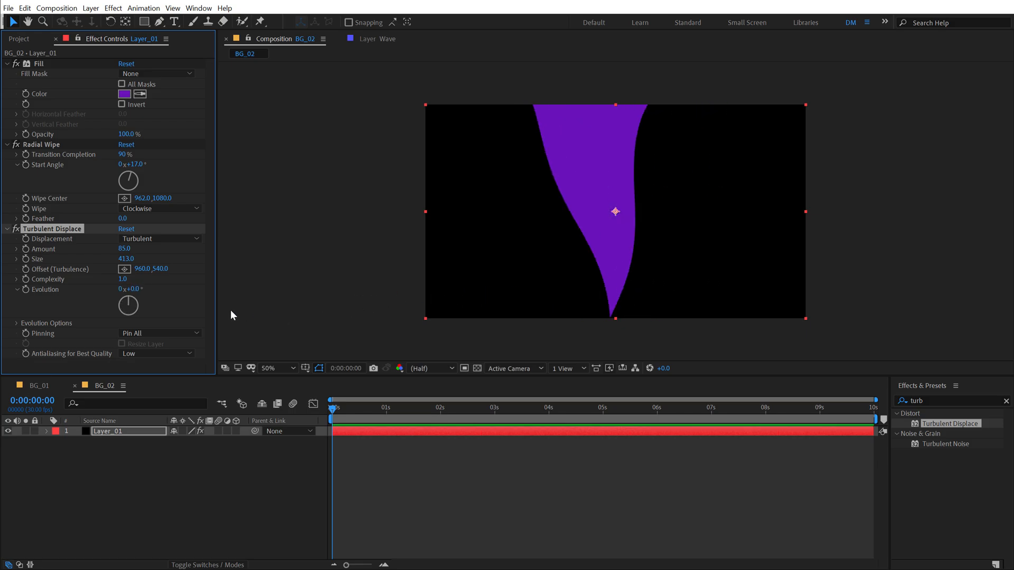
pyautogui.moveTo(30, 298)
pyautogui.write('time*20')
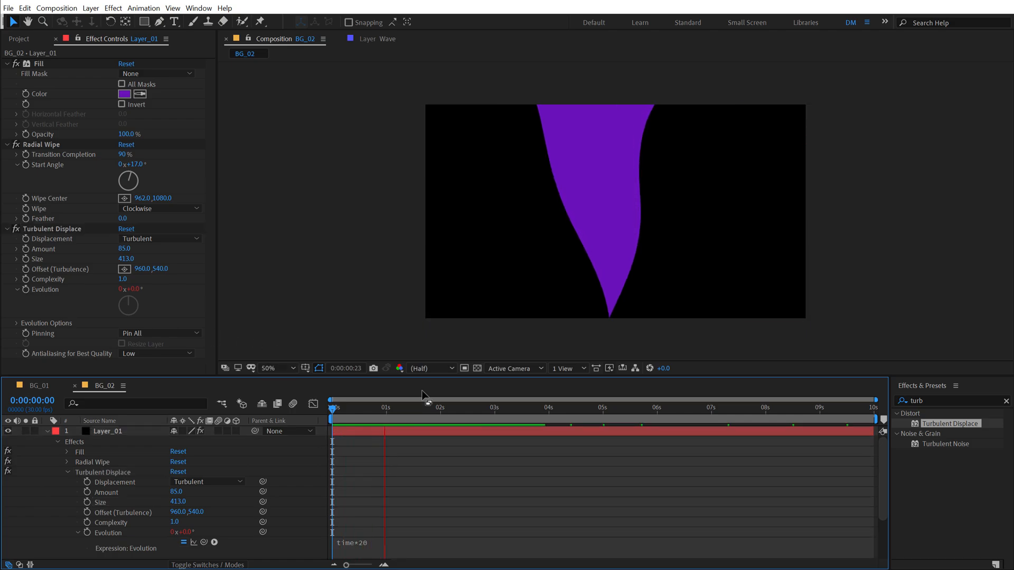
# Step: Drive Evolution with a time*20 expression and keyframe Turbulence Offset from start to end
pyautogui.click(492, 407)
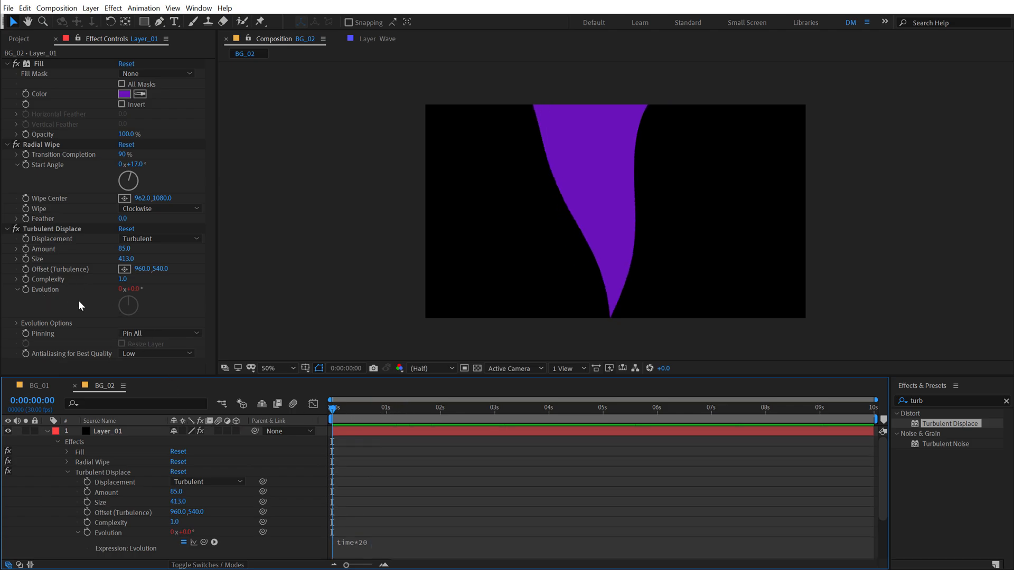
pyautogui.moveTo(25, 279)
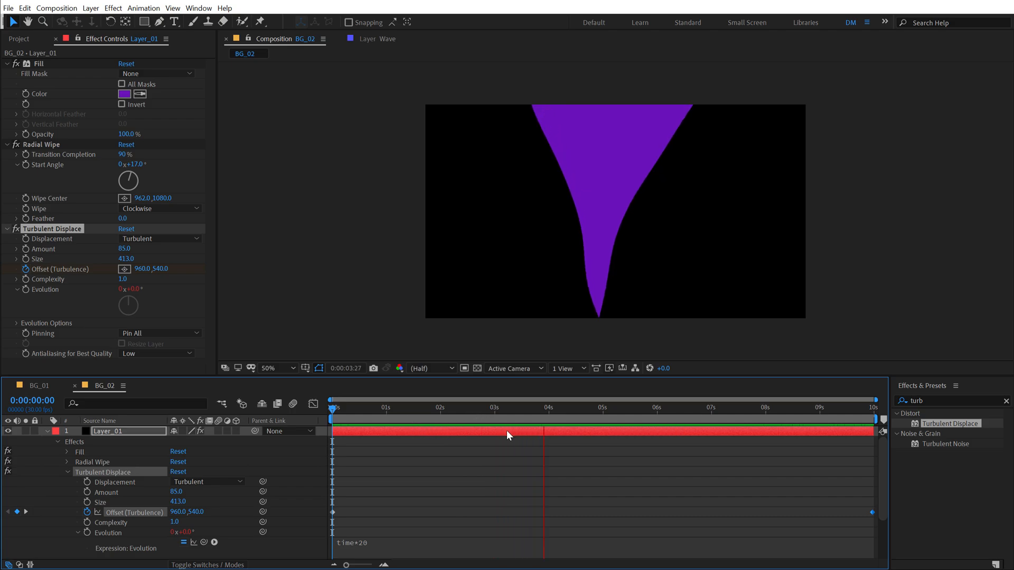
pyautogui.click(698, 407)
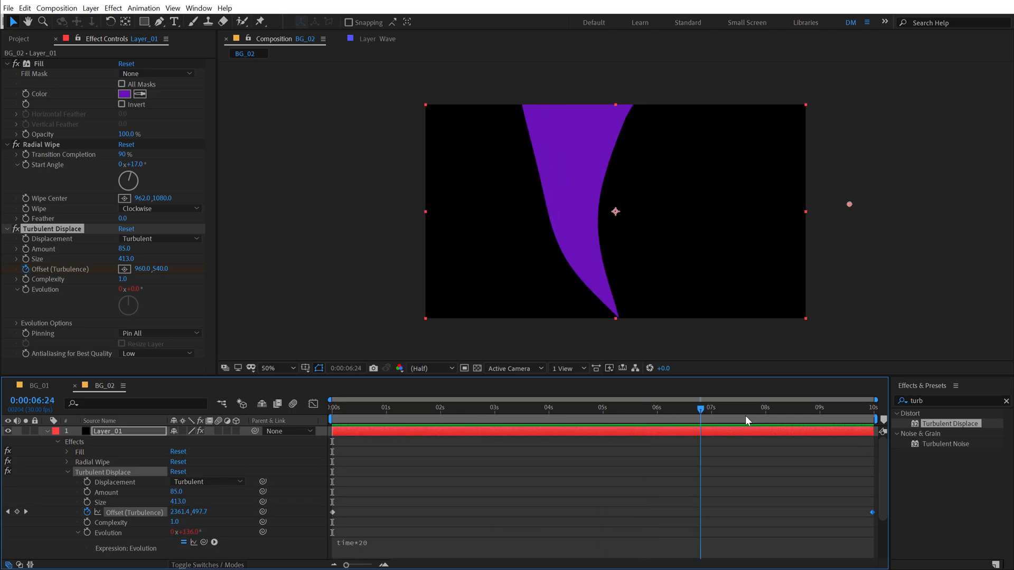
pyautogui.click(330, 408)
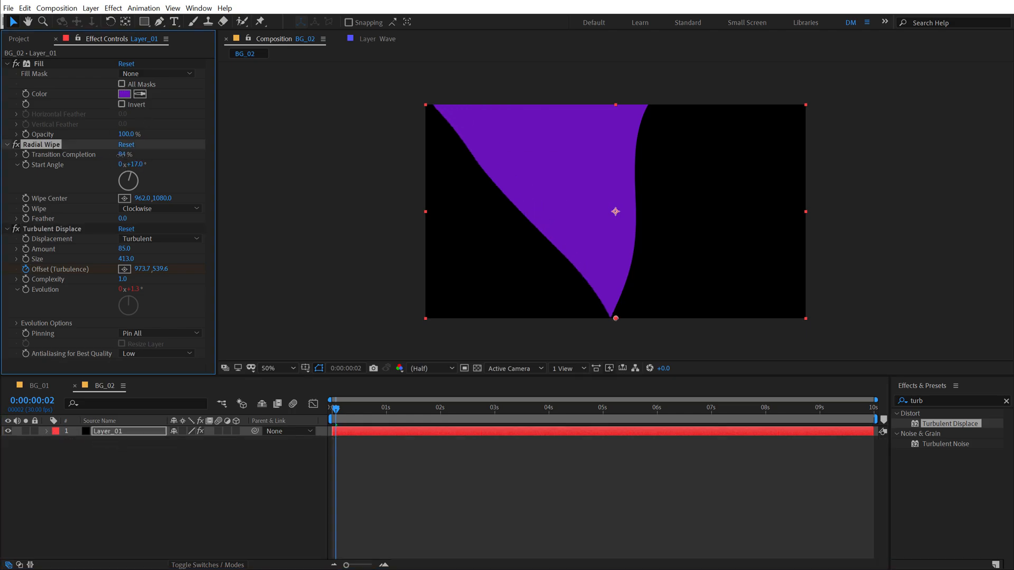
# Step: Set the Radial Wipe to 88% completion with a 25° start angle
pyautogui.moveTo(124, 154); pyautogui.dragTo(122, 159)
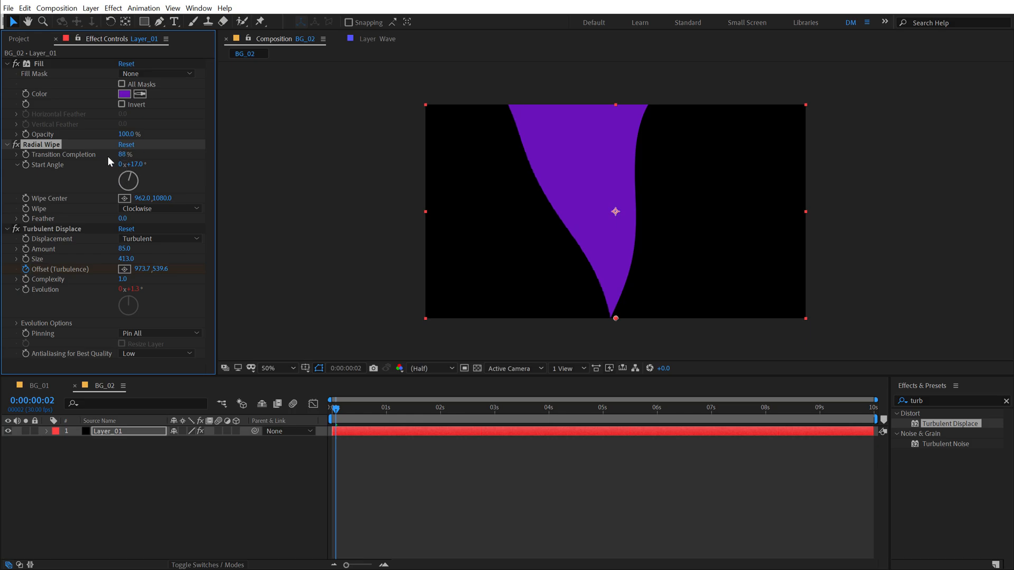
pyautogui.moveTo(129, 164); pyautogui.dragTo(137, 165)
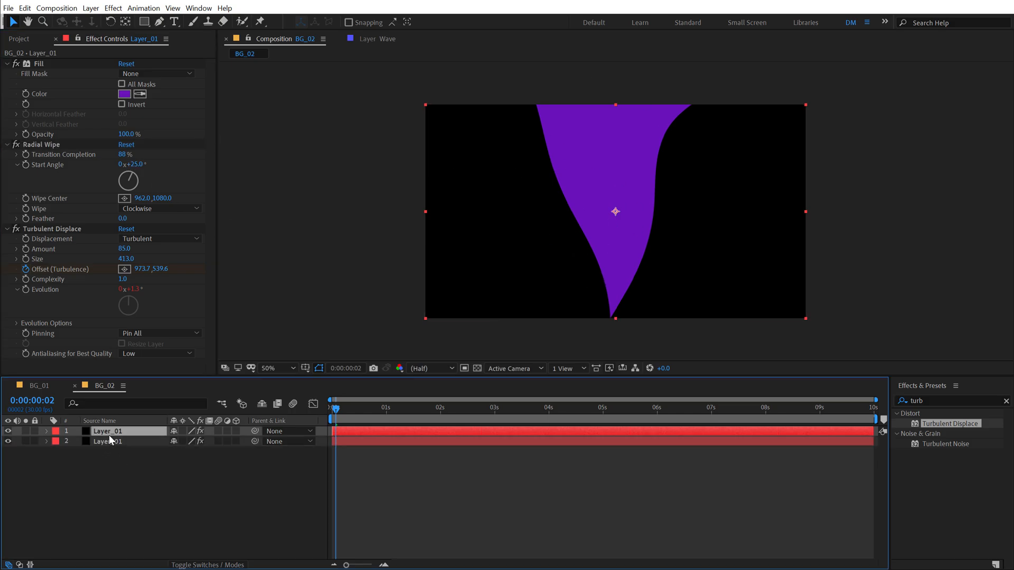
# Step: Give the duplicate a bright blue fill and set its Radial Wipe start angle to 65°
pyautogui.click(124, 94)
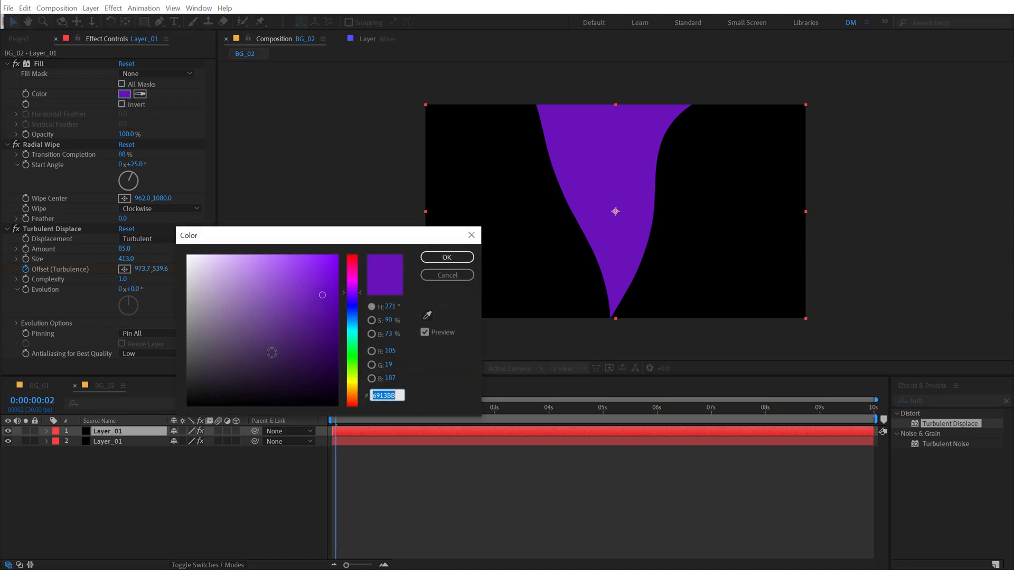
pyautogui.click(315, 260)
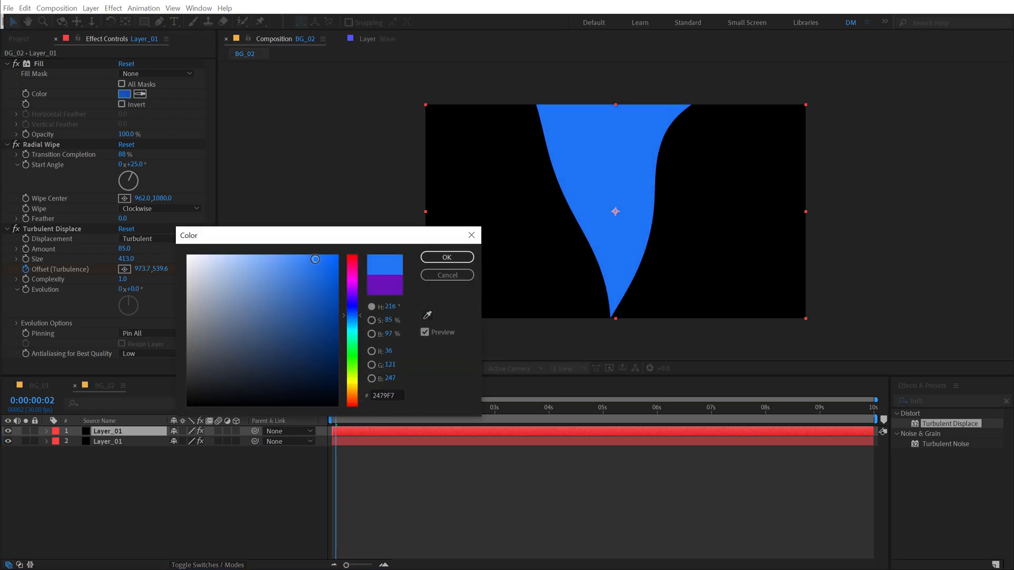
pyautogui.click(445, 256)
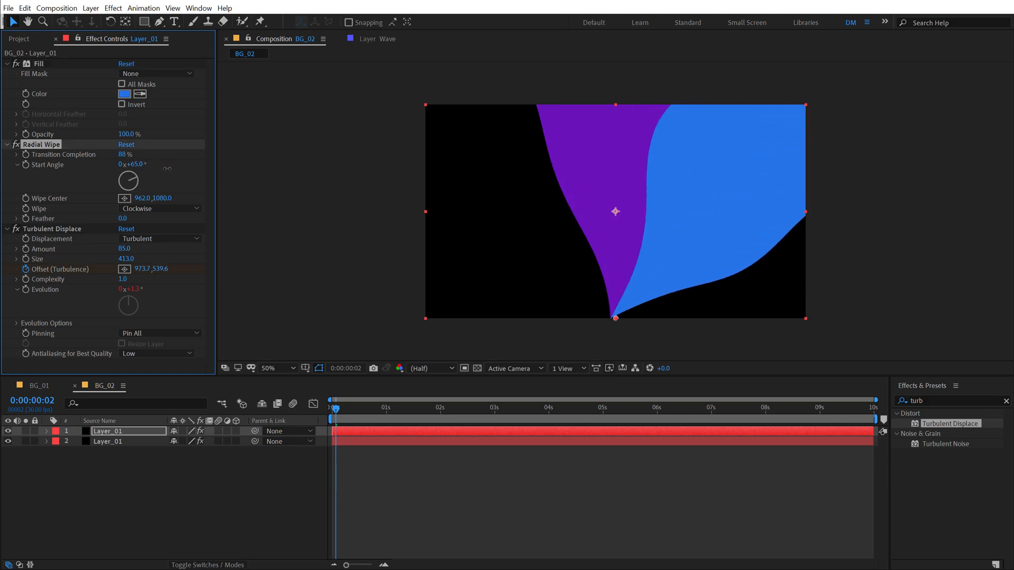
pyautogui.doubleClick(125, 154)
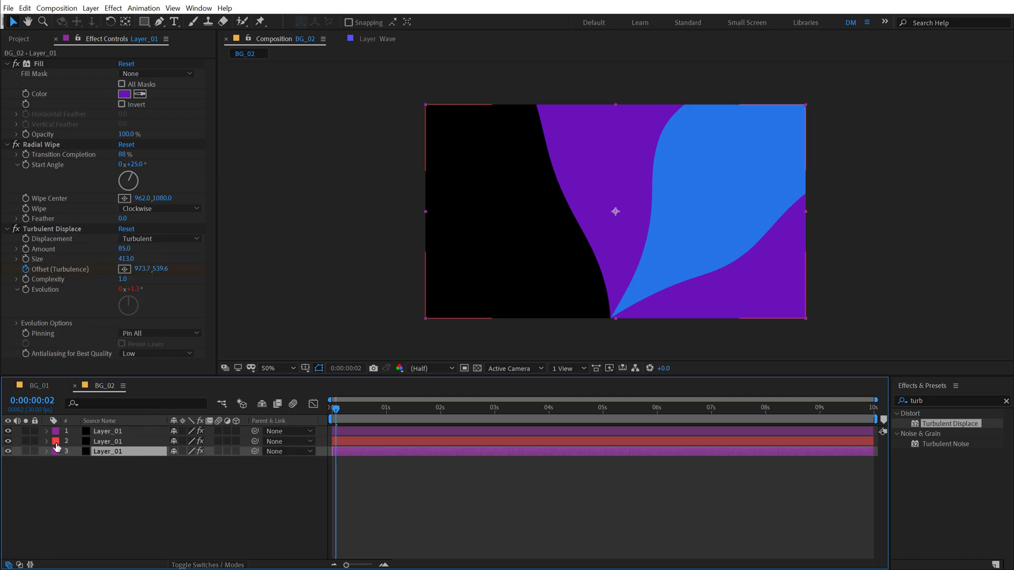
# Step: Recolour the new layer's label to match its purple fill
pyautogui.rightClick(58, 441)
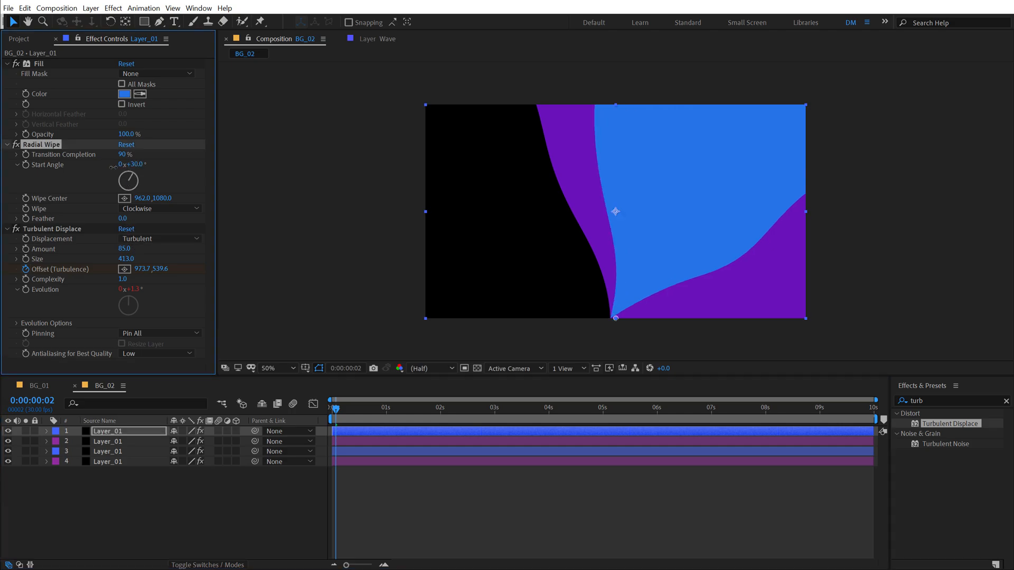
# Step: Rotate the new blue wave into place and check the fan on the timeline
pyautogui.moveTo(134, 165); pyautogui.dragTo(110, 165)
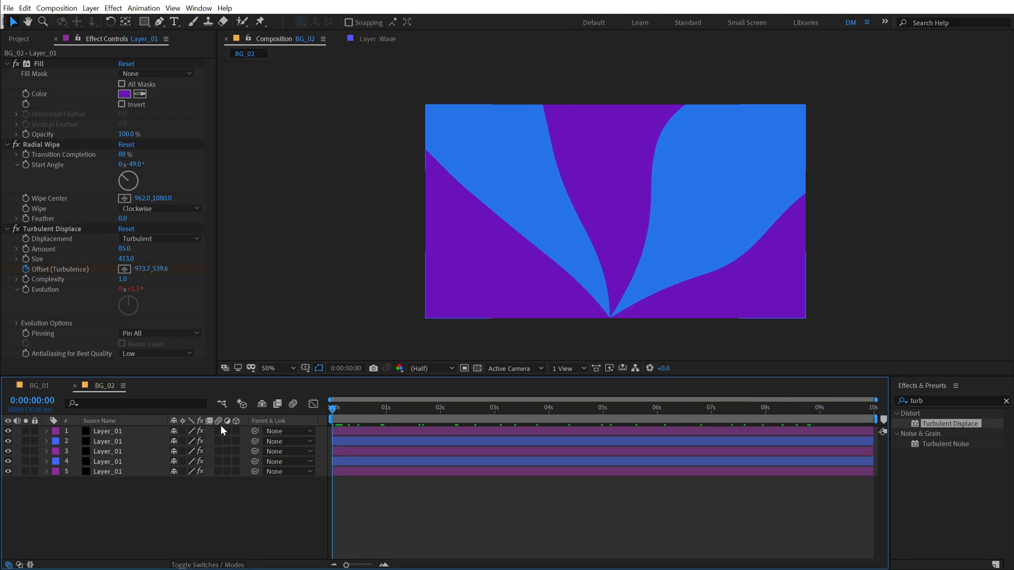
pyautogui.click(337, 408)
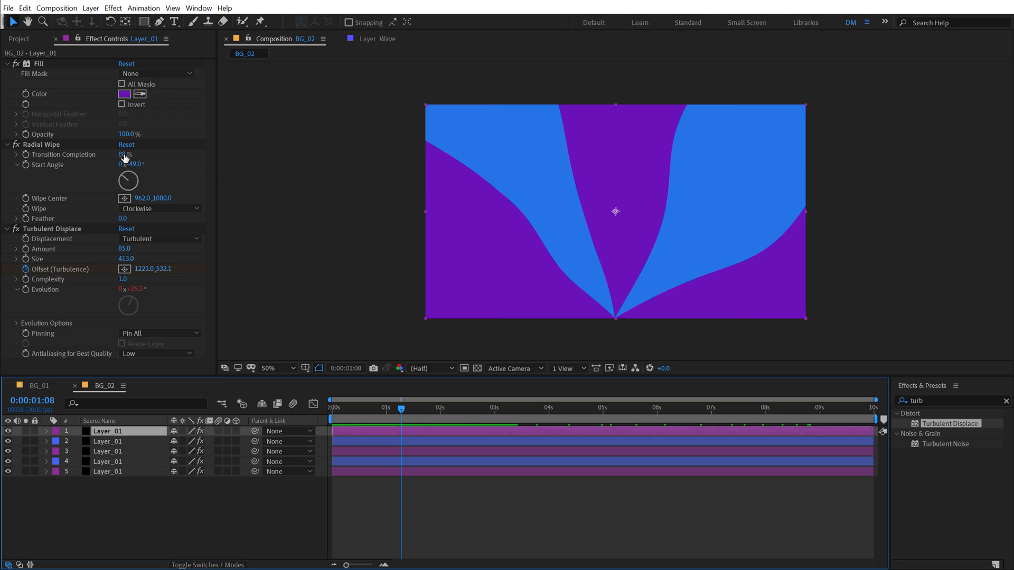
# Step: Widen the sixth wave to 90% completion and preview the animated fans at another time
pyautogui.moveTo(126, 154); pyautogui.dragTo(139, 154)
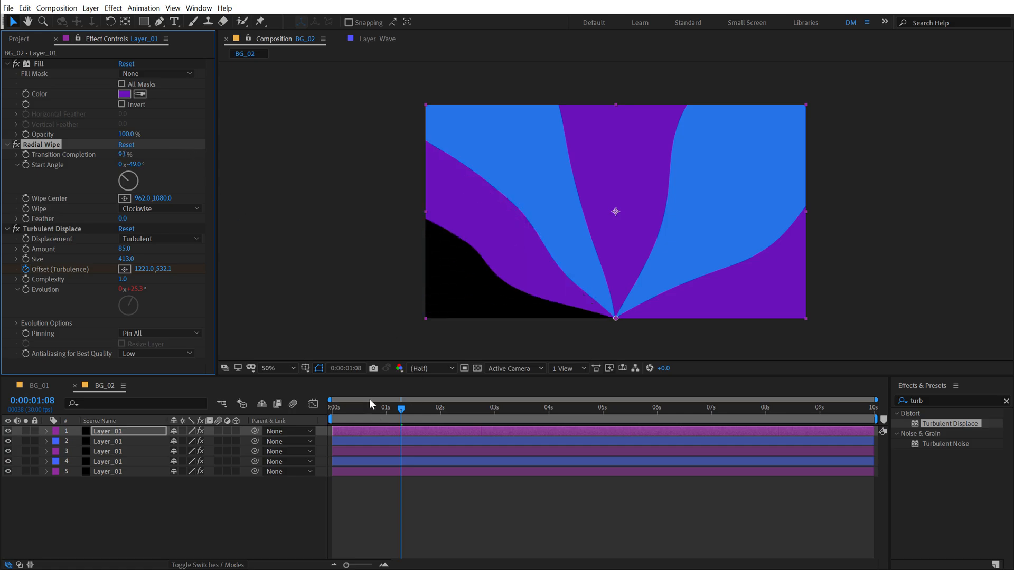
pyautogui.click(107, 442)
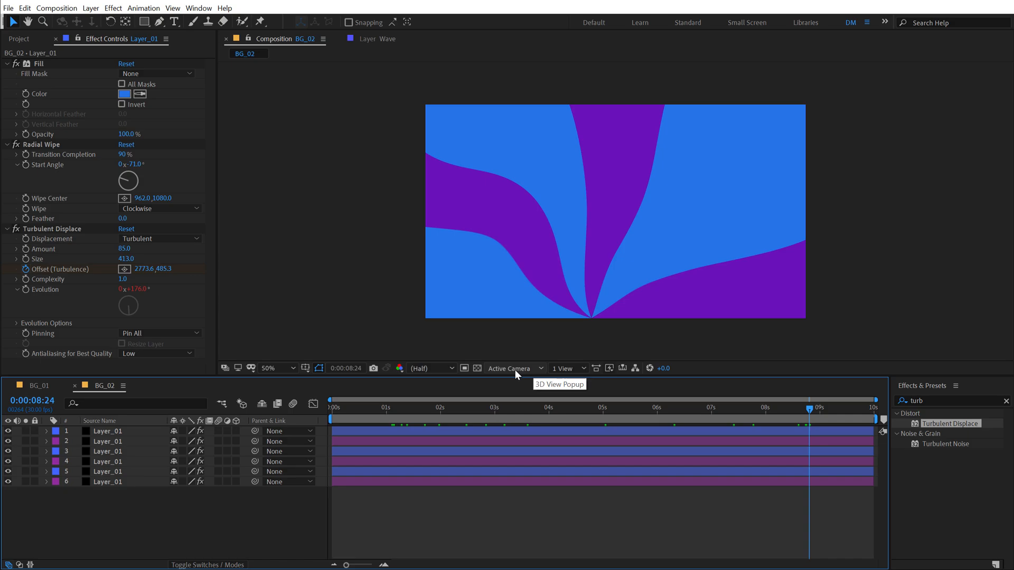
pyautogui.moveTo(27, 40)
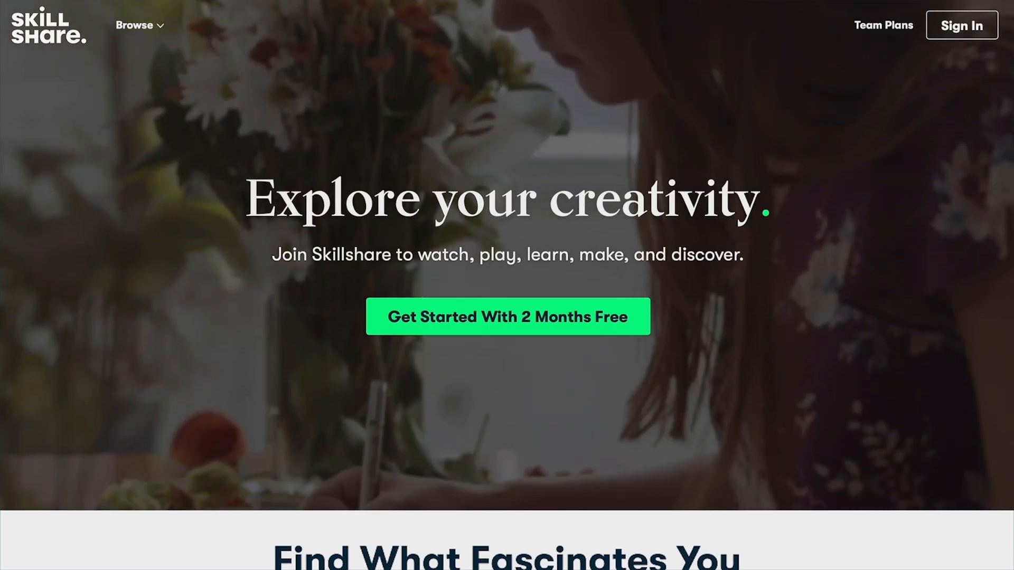
# Step: Scroll the Skillshare homepage to reach the Motion Graphics with Kurzgesagt – Part 1 class
pyautogui.scroll(-3)
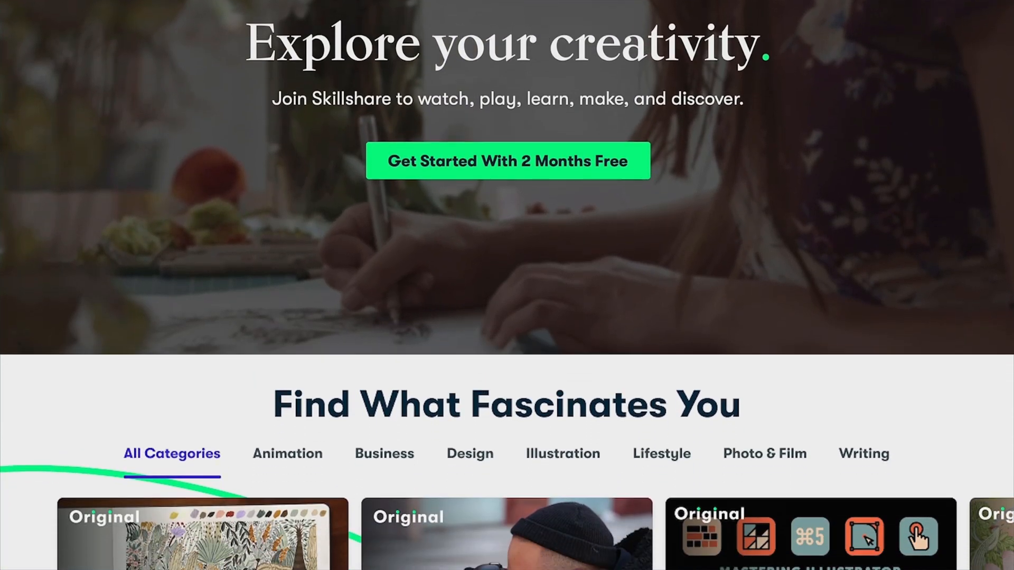
pyautogui.scroll(-3)
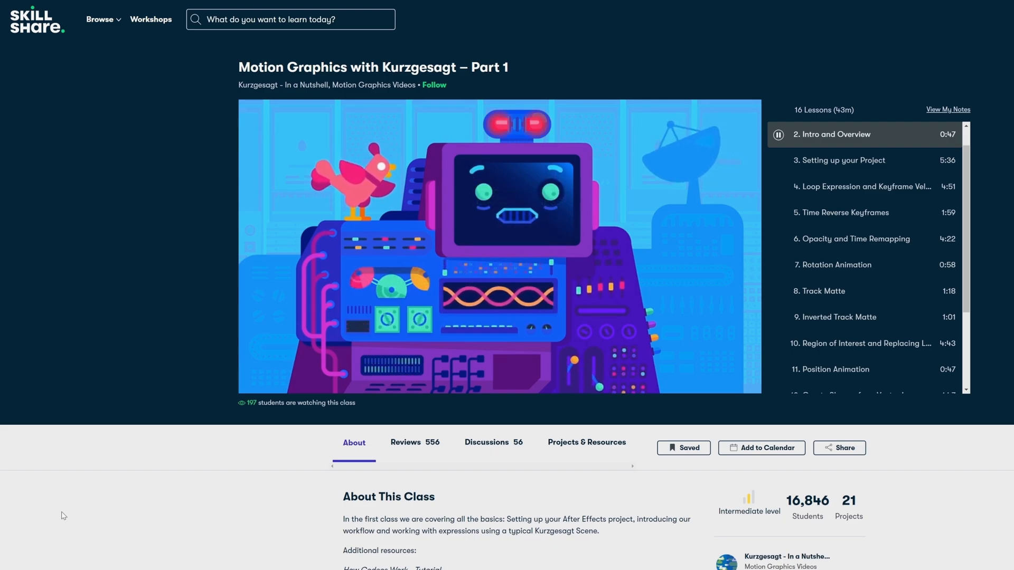
# Step: Search Skillshare for 'motion graphics' and scroll through the class results
pyautogui.write('motion graphics')
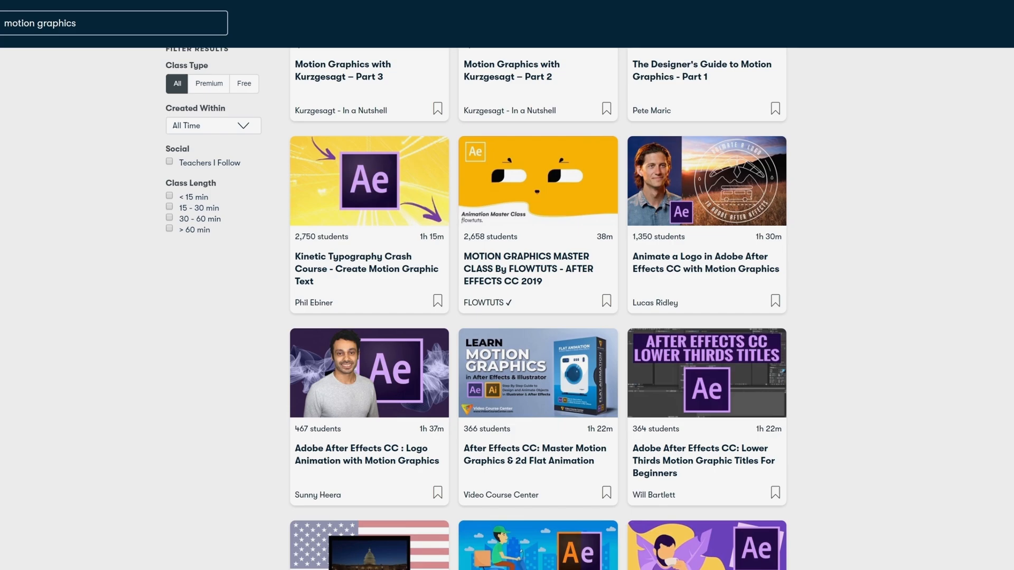
pyautogui.scroll(-3)
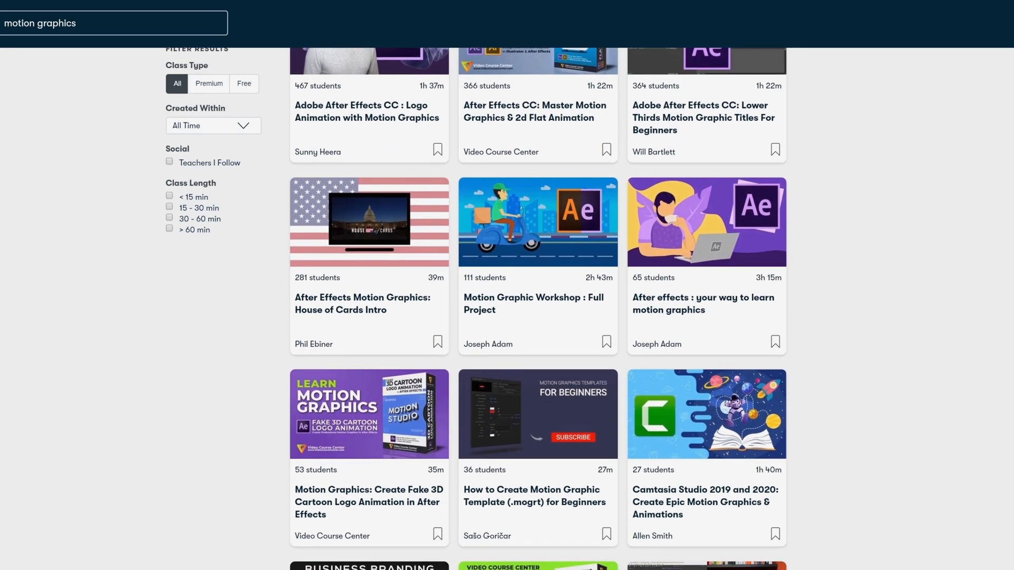
pyautogui.scroll(-3)
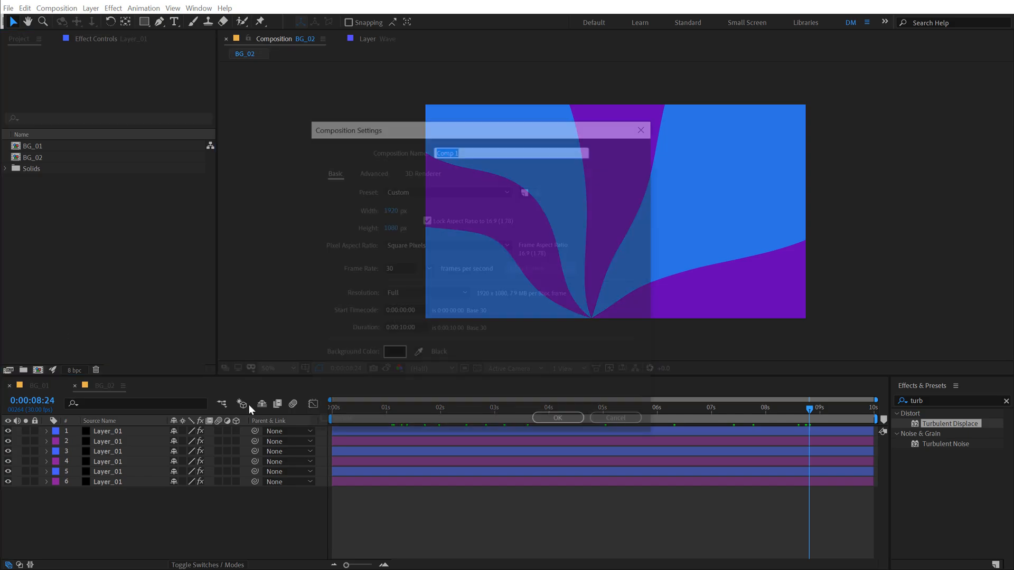
# Step: Create the 1920×1080, 30 fps composition BG_03
pyautogui.write('BG_03')
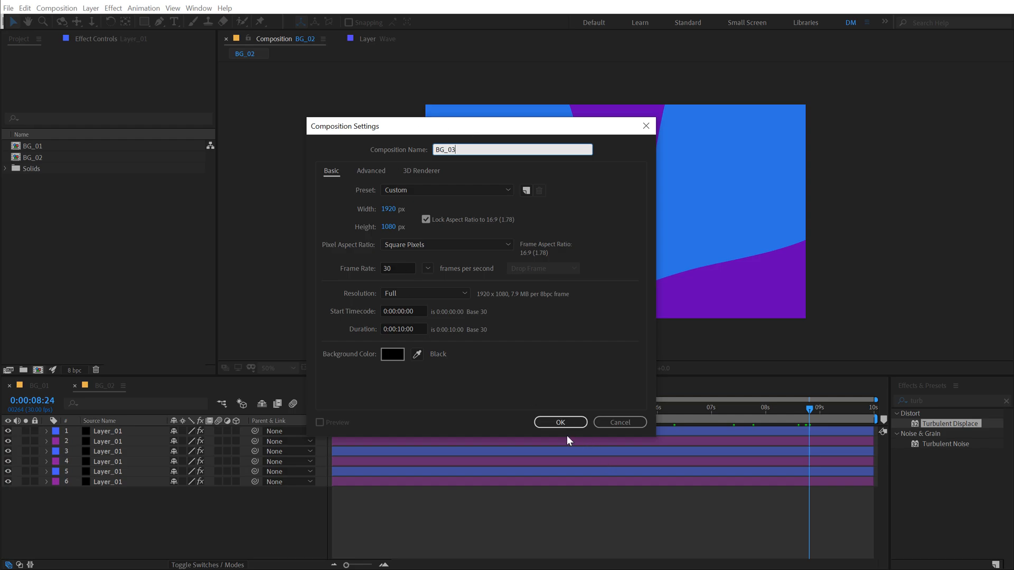
pyautogui.click(560, 422)
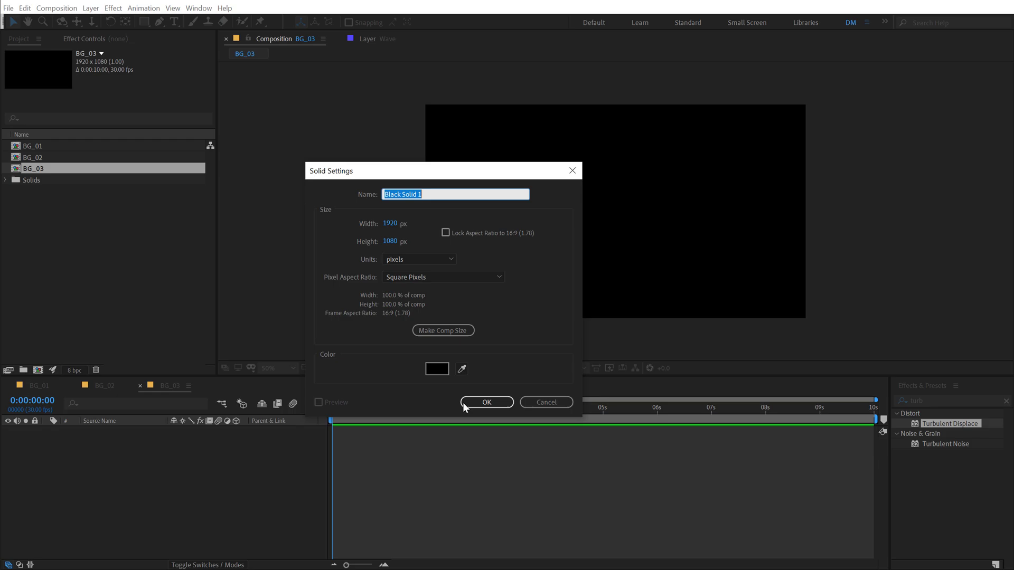
# Step: Add a white (FFFFFF) solid named BG and a black solid beneath it
pyautogui.write('BG')
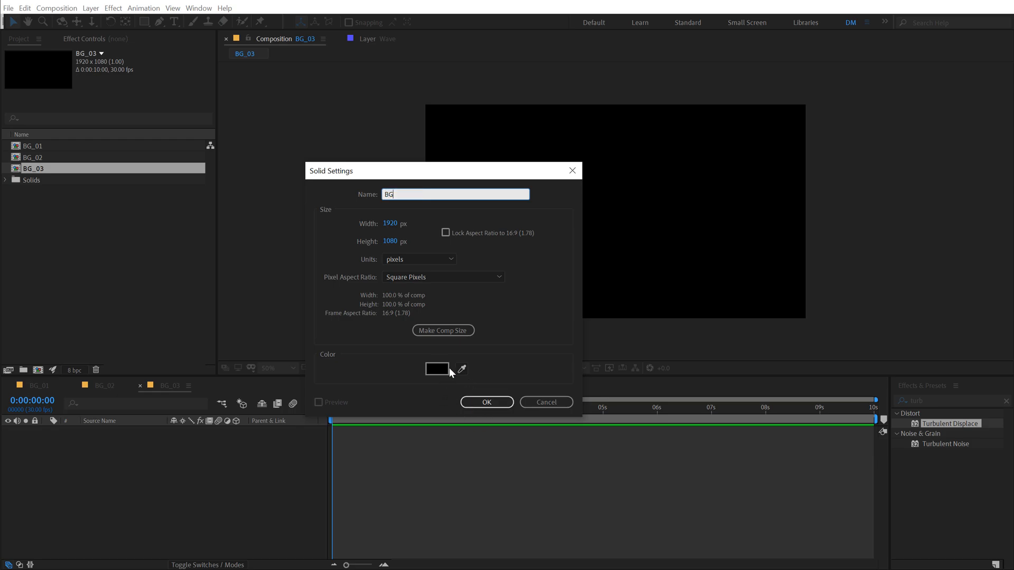
pyautogui.click(437, 368)
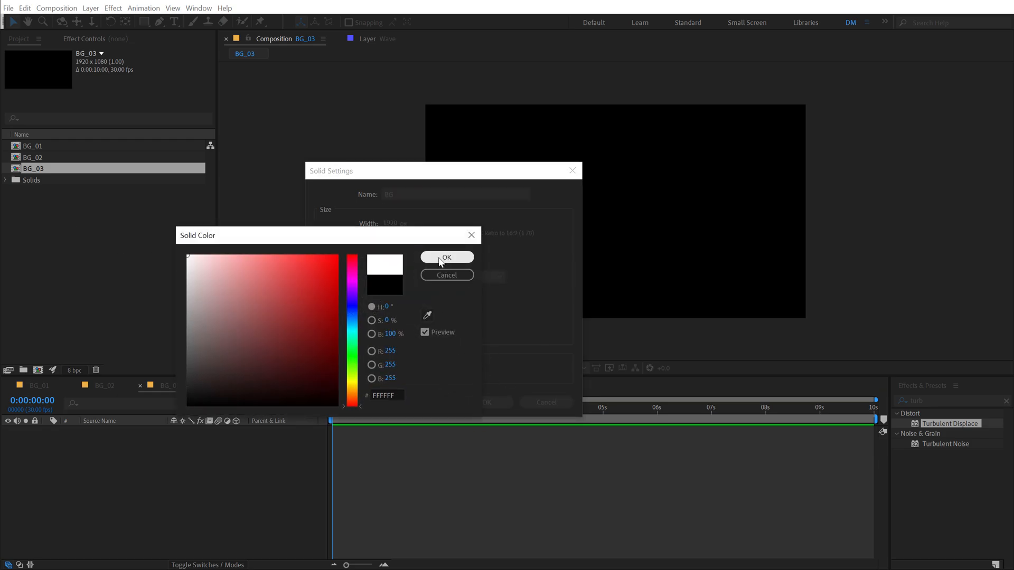
pyautogui.click(446, 256)
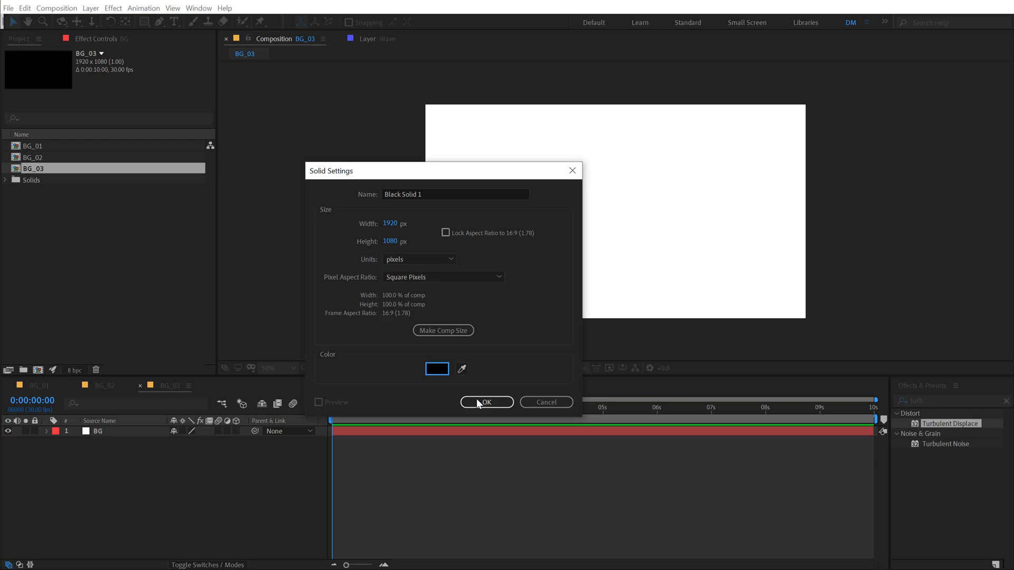
pyautogui.click(486, 403)
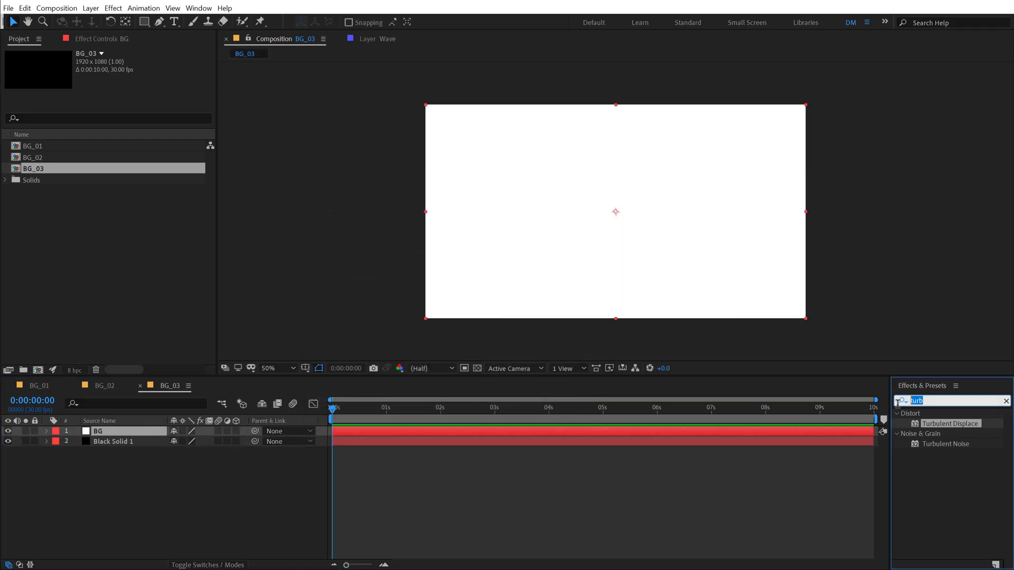
# Step: Apply Venetian Blinds to BG at 50% completion, −45° direction, width 90, then duplicate the layer
pyautogui.write('vene')
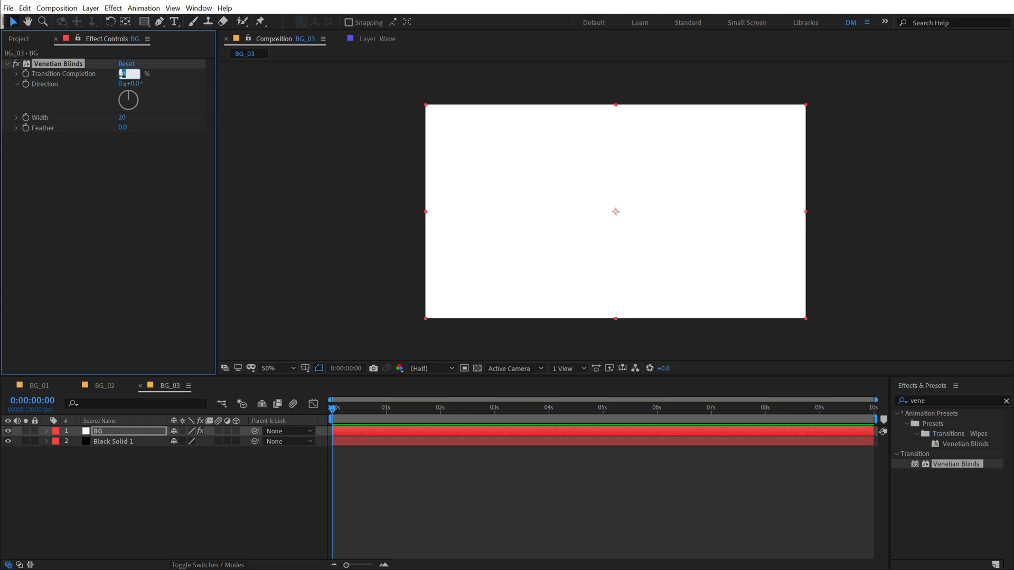
pyautogui.write('50')
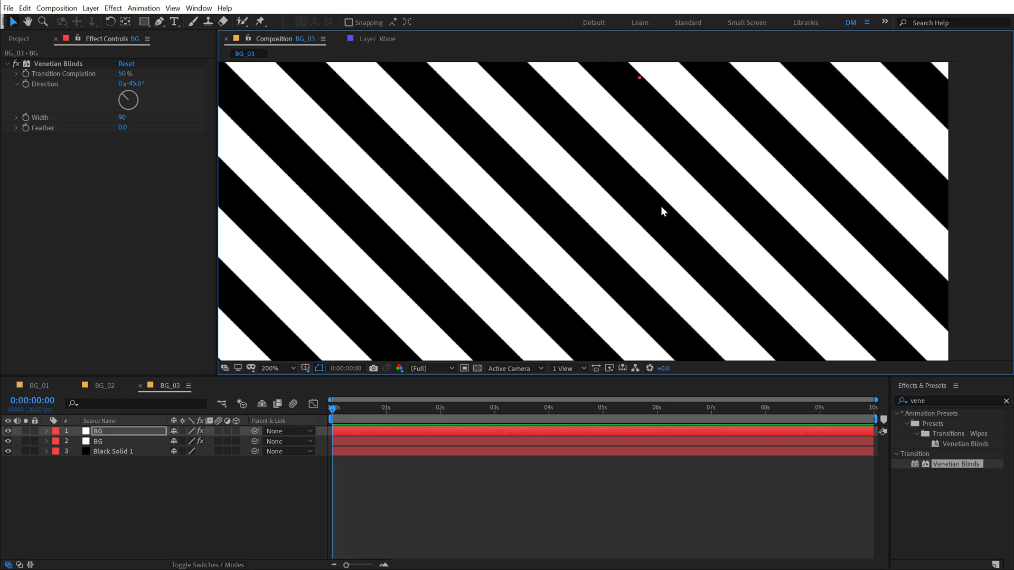
pyautogui.click(270, 368)
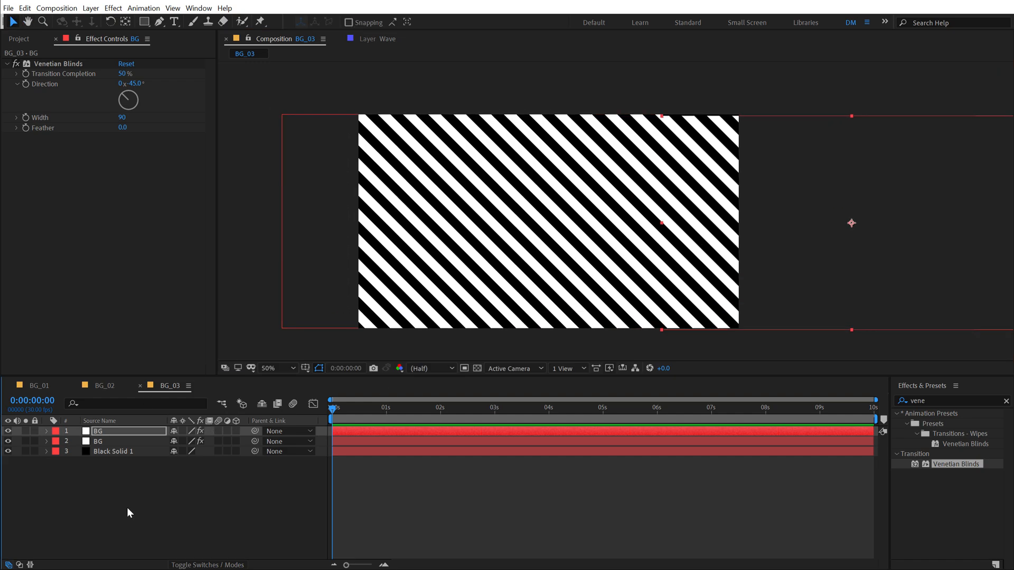
# Step: Parent the BG layers to a new Null 1 and pre-compose everything as Pattern
pyautogui.rightClick(129, 513)
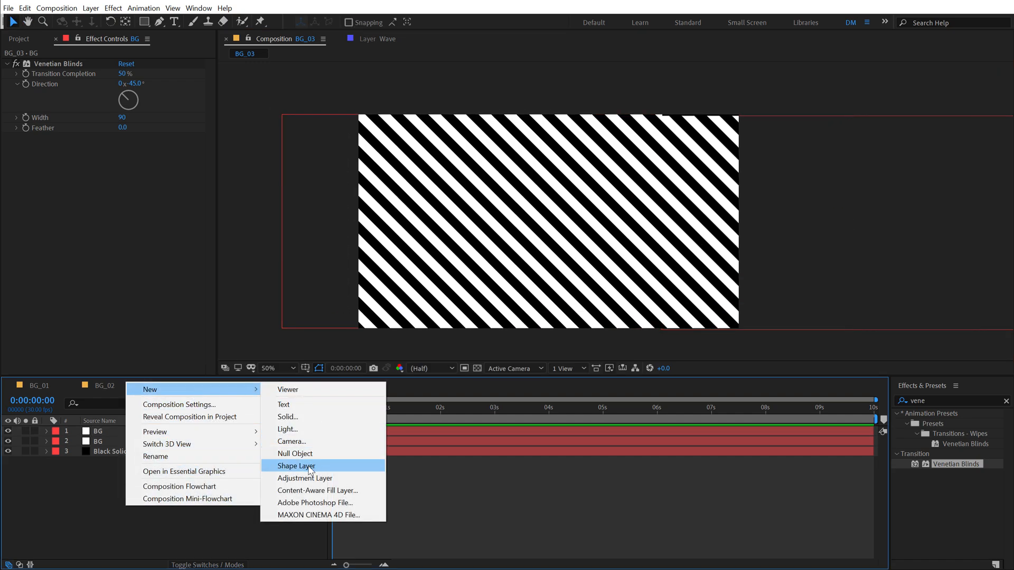
pyautogui.click(296, 454)
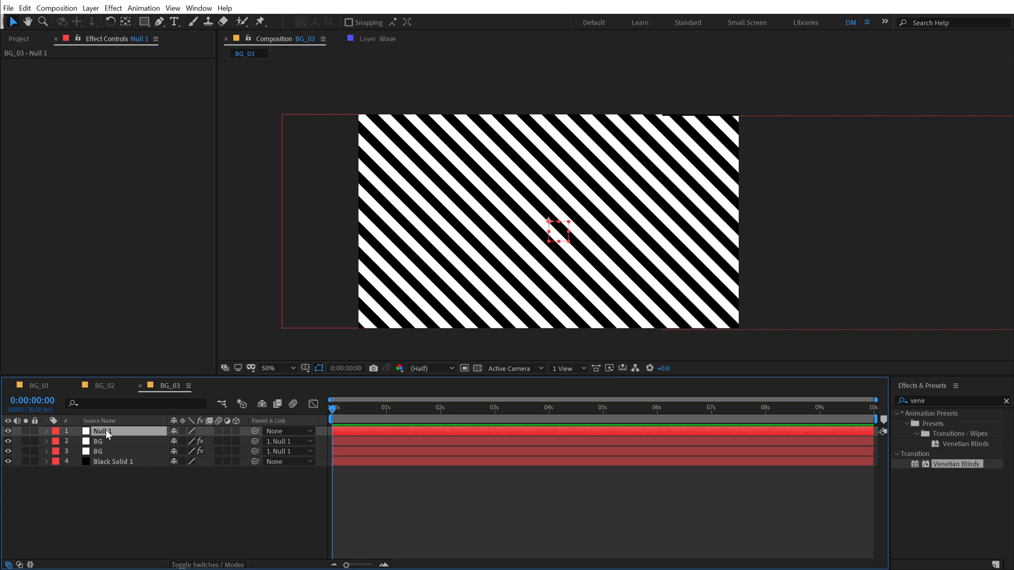
pyautogui.click(47, 431)
pyautogui.write('Pattern')
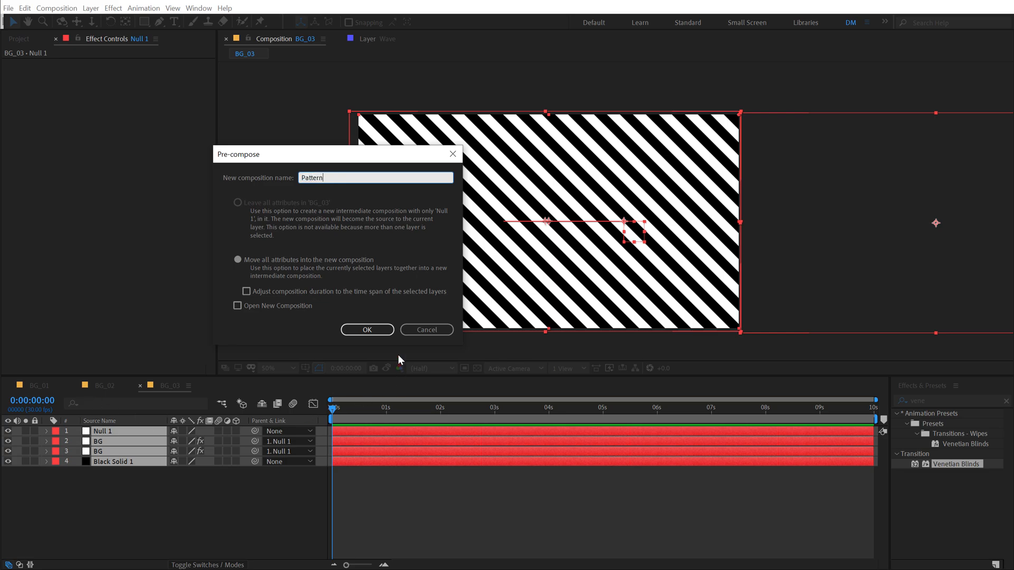
pyautogui.click(368, 330)
pyautogui.write('wave wa')
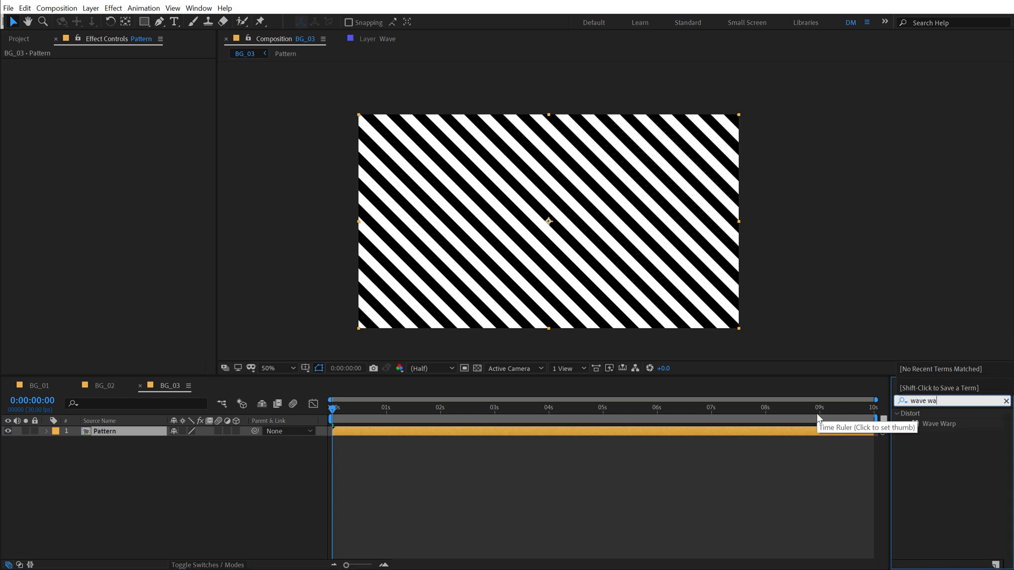
# Step: Apply Wave Warp to Pattern with wave height 90 and wave width 700
pyautogui.doubleClick(938, 423)
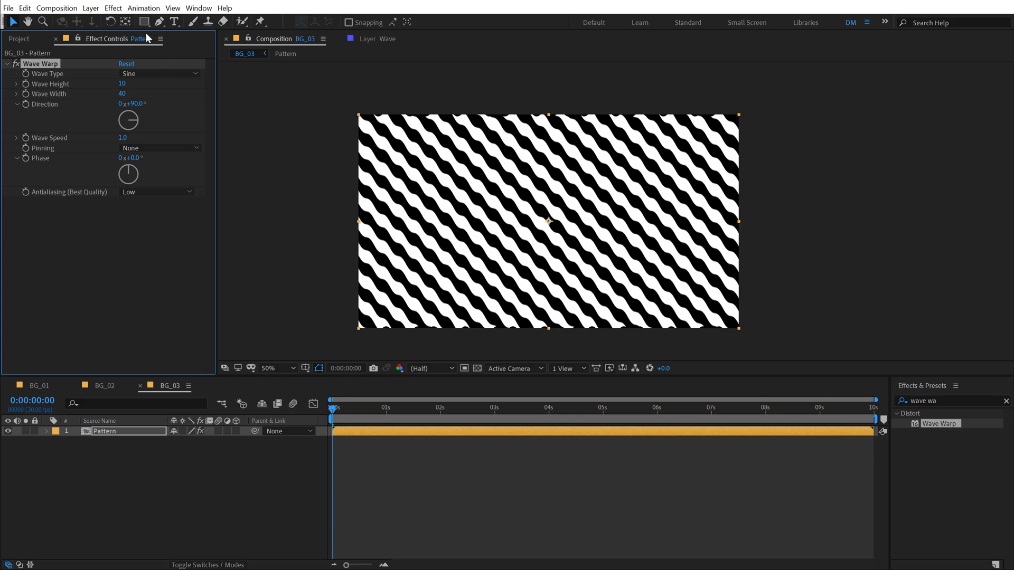
pyautogui.doubleClick(123, 84)
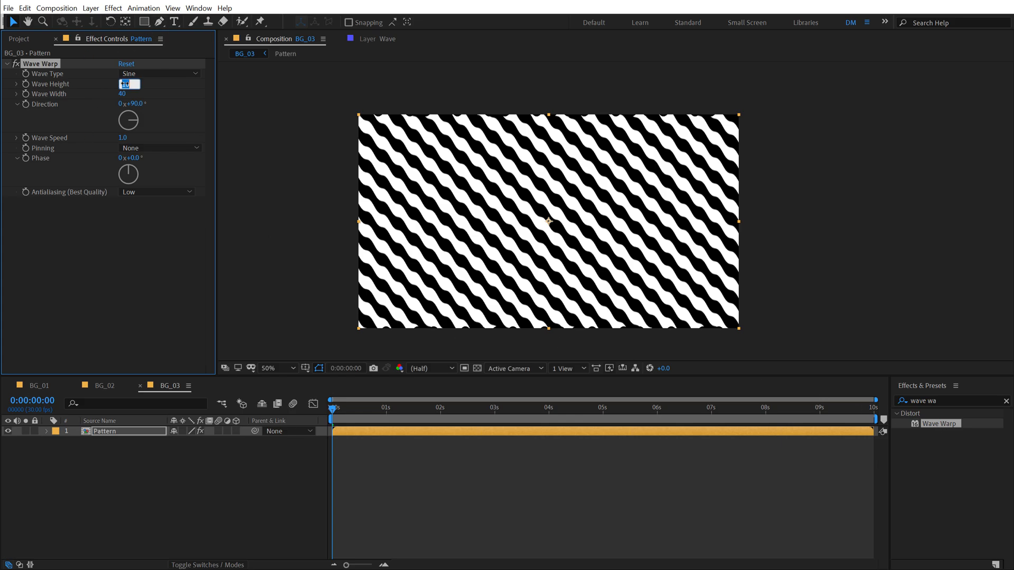
pyautogui.write('90')
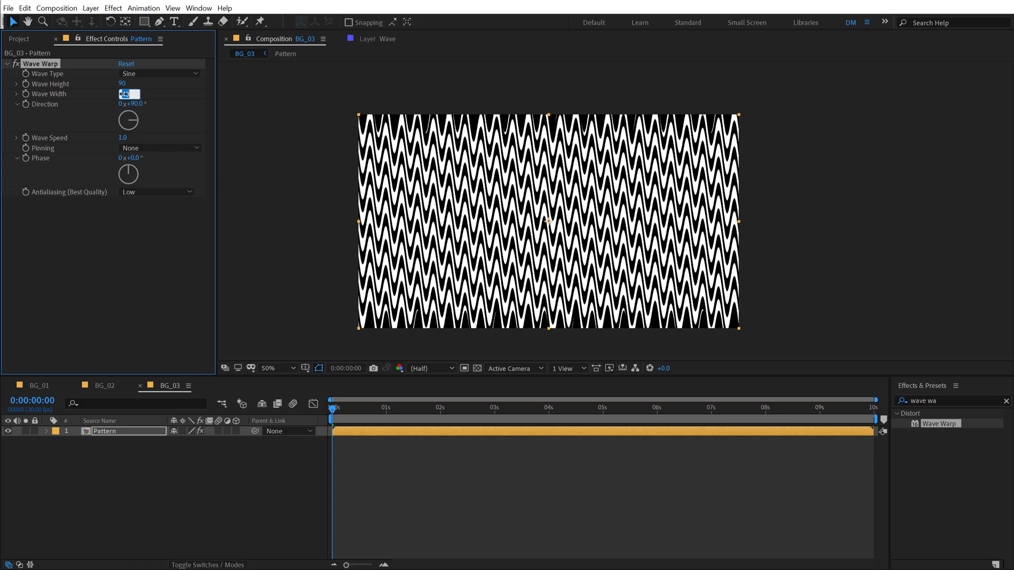
pyautogui.write('700')
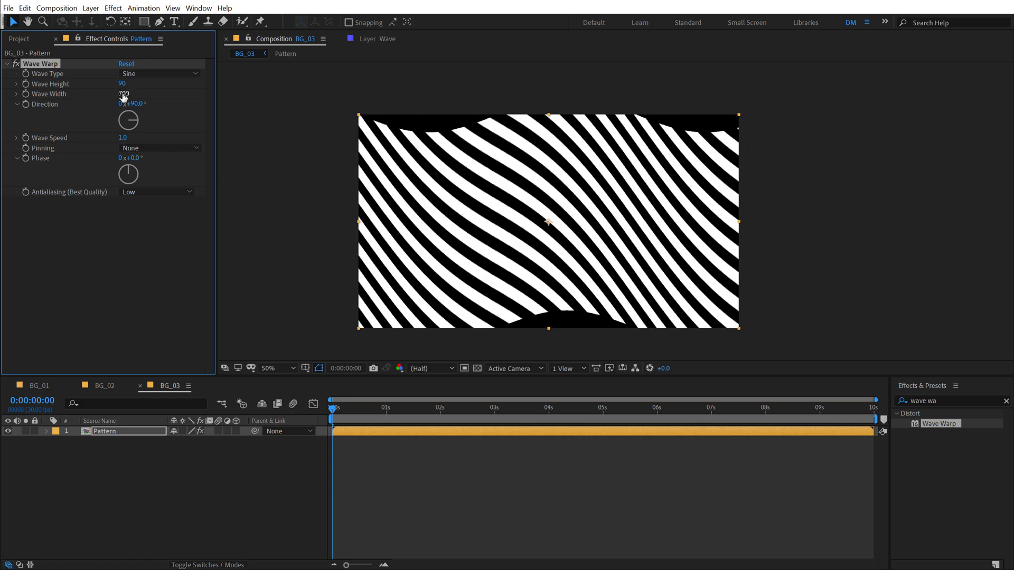
pyautogui.click(159, 147)
pyautogui.write('cc k')
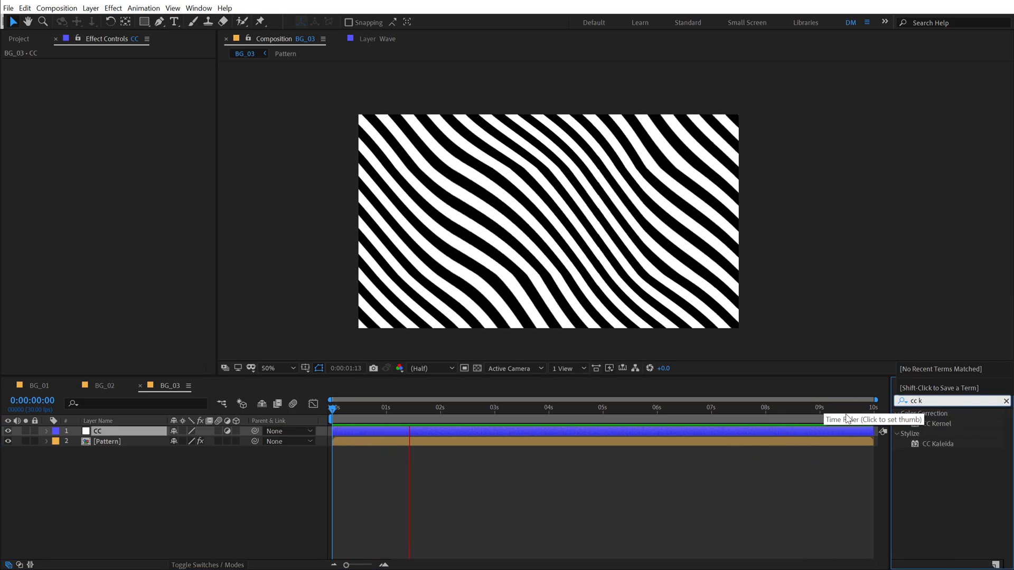
# Step: Apply CC Kaleida to the CC adjustment layer above Pattern
pyautogui.doubleClick(939, 443)
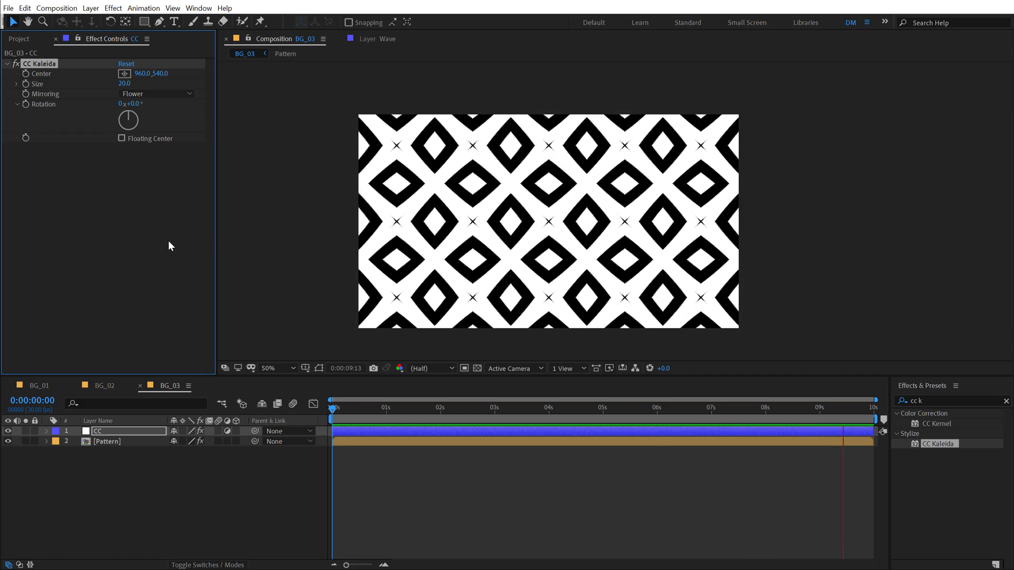
# Step: Raise CC Kaleida's size to 100 with rotation 50° for a larger square kaleidoscope
pyautogui.click(407, 408)
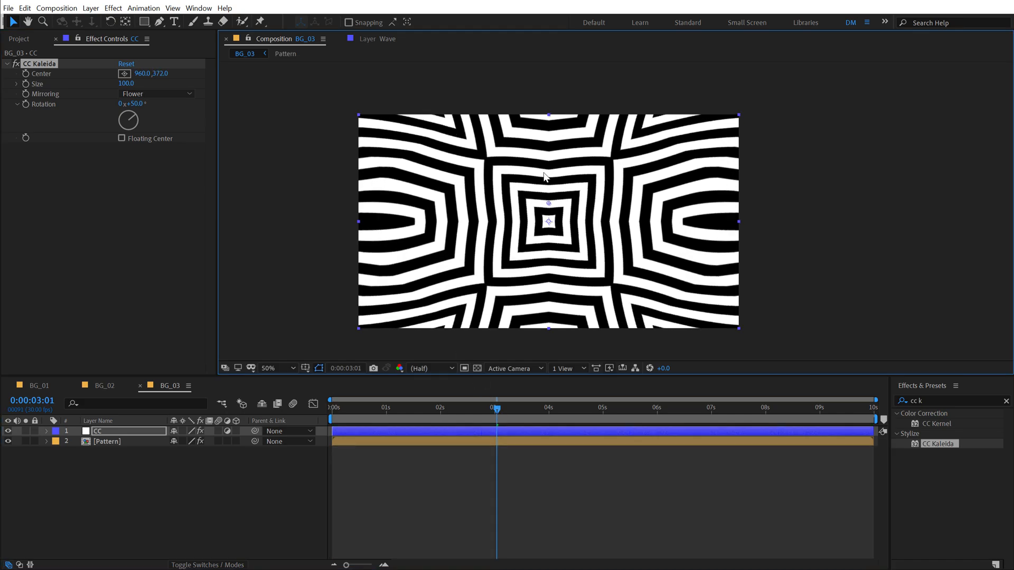
# Step: Move the Kaleida centre up to about 960,-24 and set rotation to 66° for a starburst
pyautogui.moveTo(548, 221); pyautogui.dragTo(548, 110)
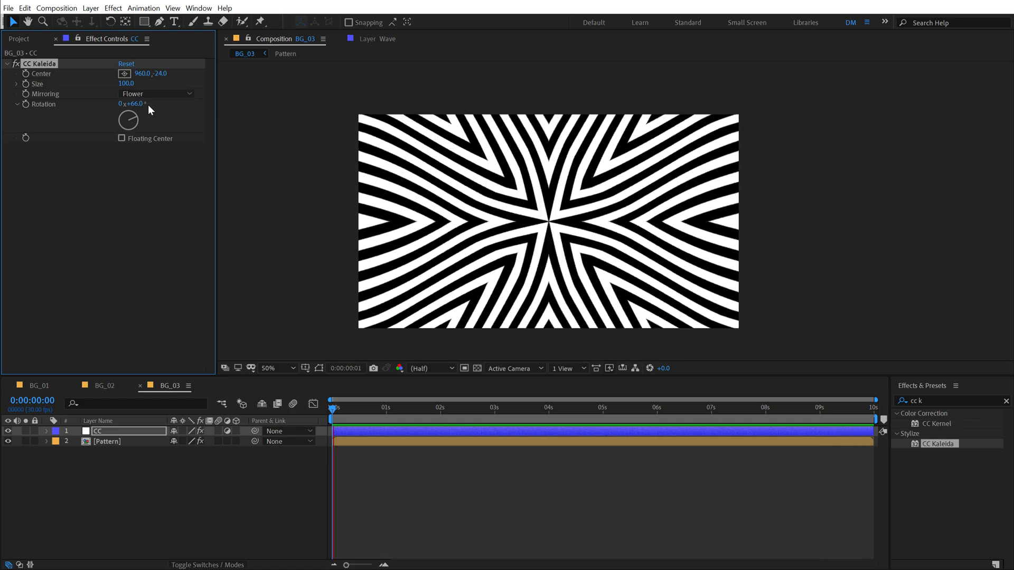
pyautogui.click(439, 408)
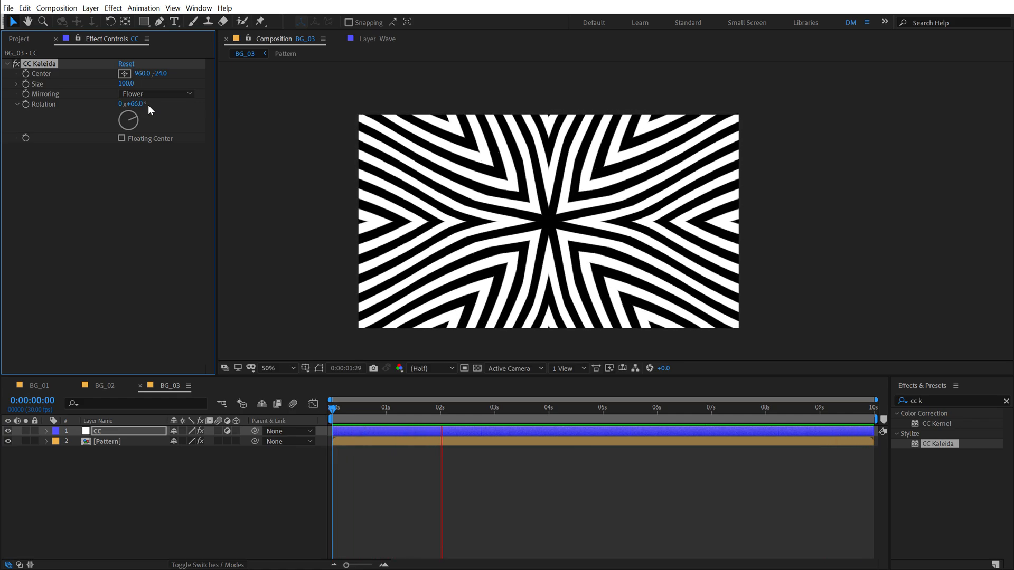